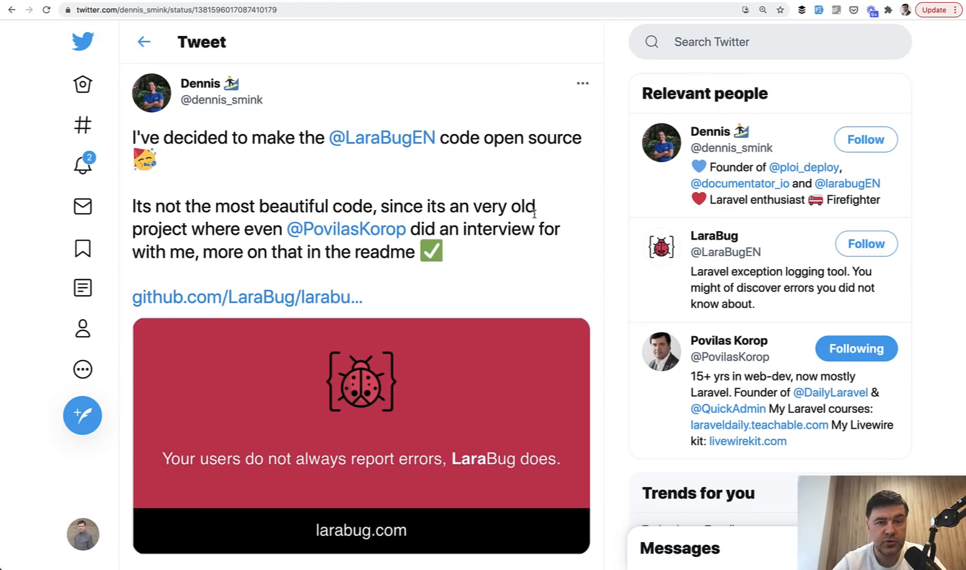
{"action": "mouse_move", "coordinate": [556, 153]}
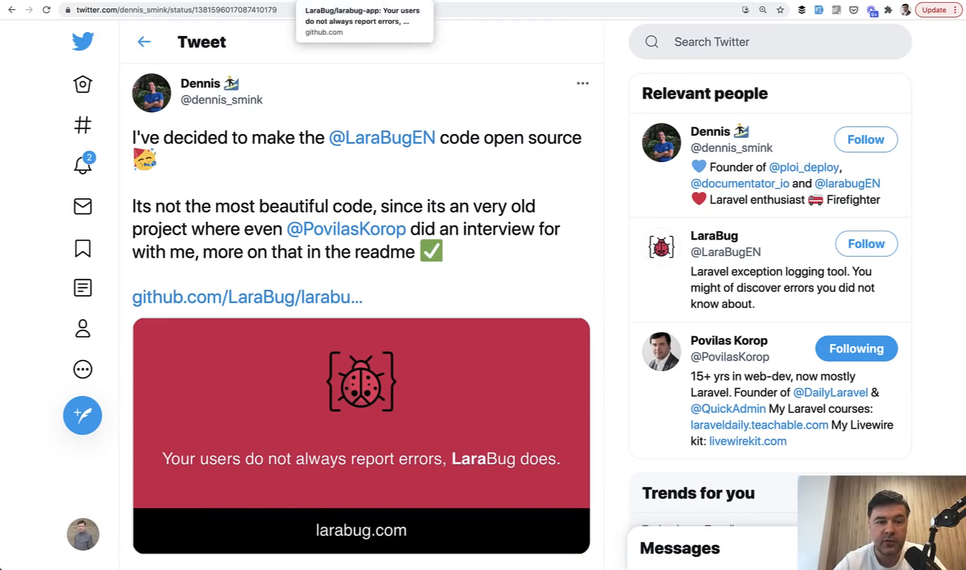
- Open the larabug-app repository from the tweet and browse its file list down to the README's Important to know notes
{"action": "left_click", "coordinate": [247, 296]}
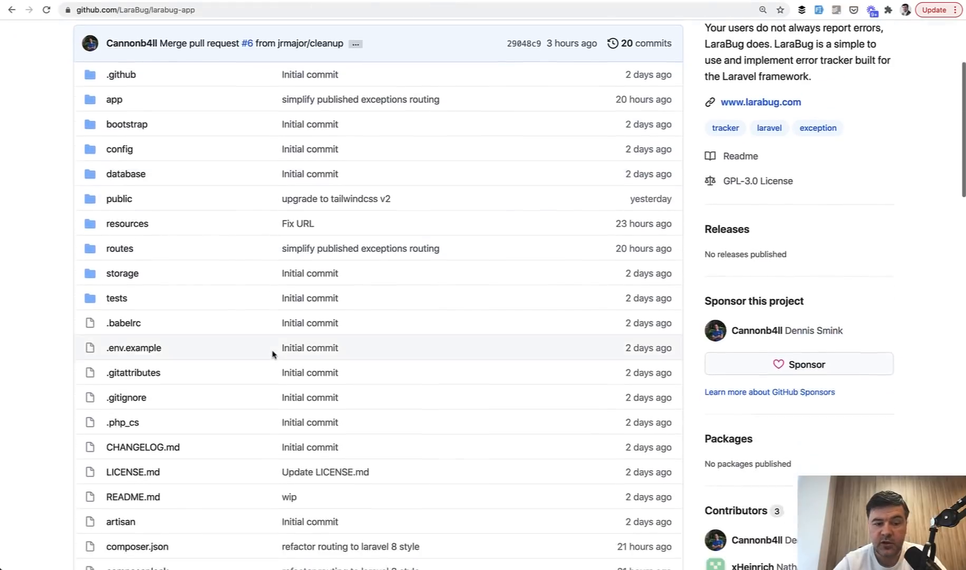
{"action": "scroll", "scroll_direction": "down", "scroll_amount": 3}
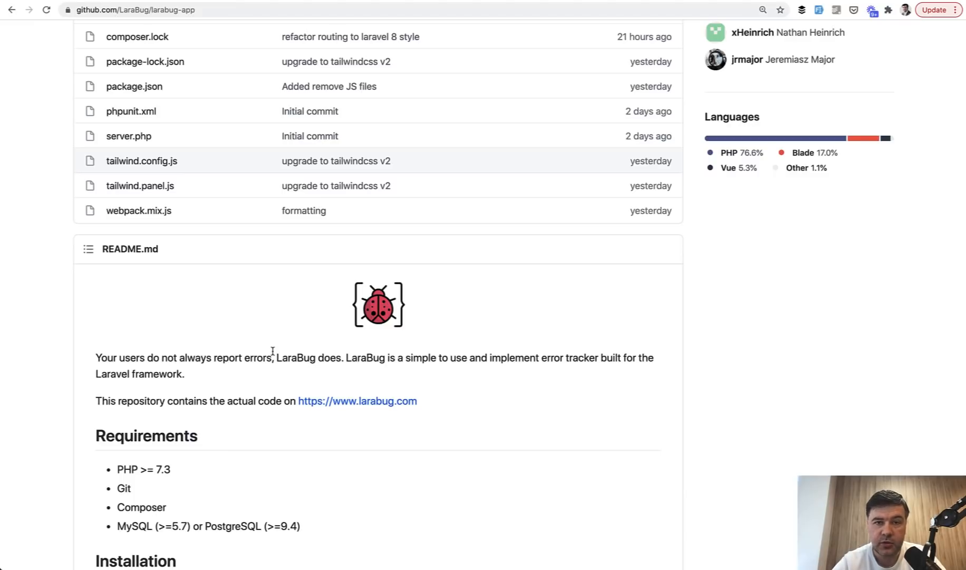
{"action": "scroll", "scroll_direction": "down", "scroll_amount": 3}
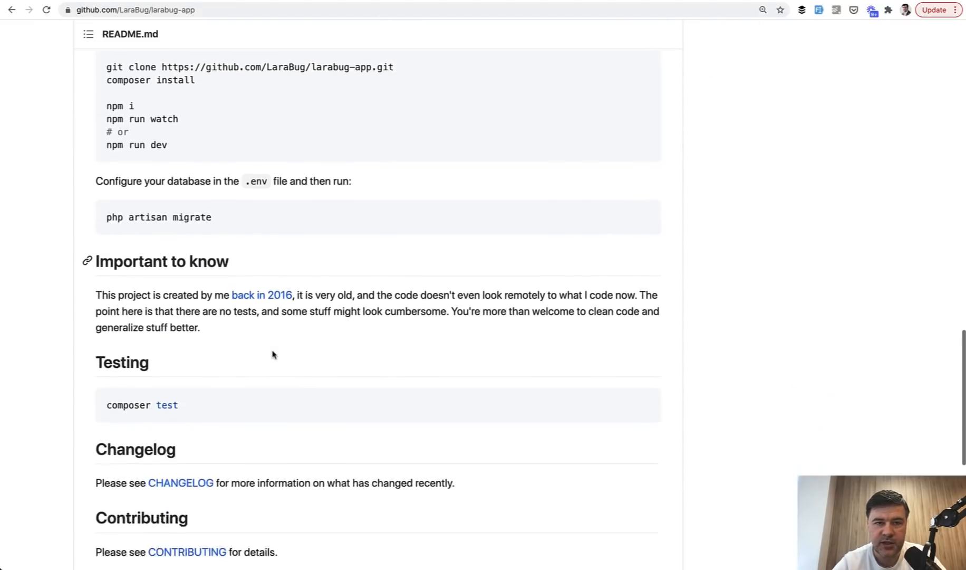
{"action": "scroll", "scroll_direction": "down", "scroll_amount": 3}
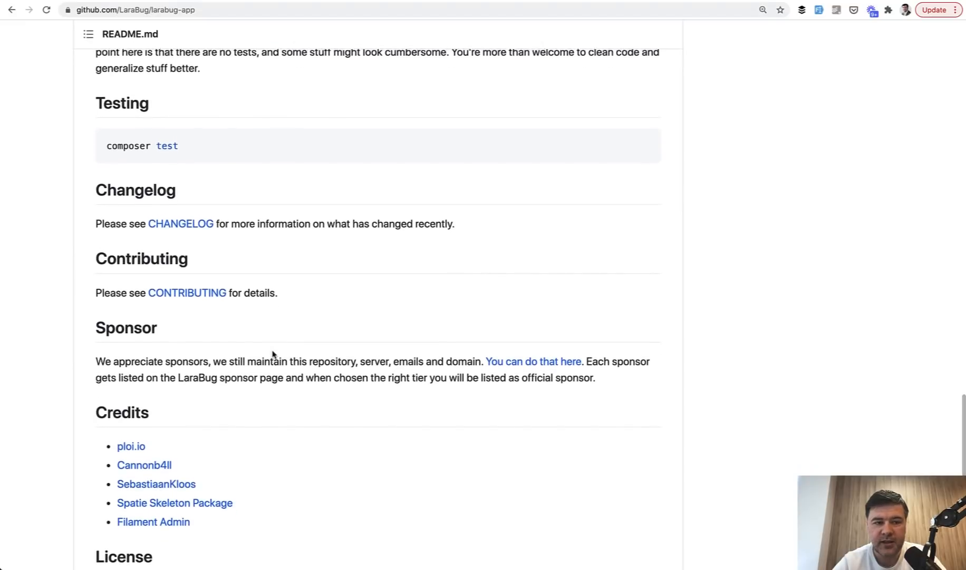
{"action": "scroll", "scroll_direction": "up", "scroll_amount": 3}
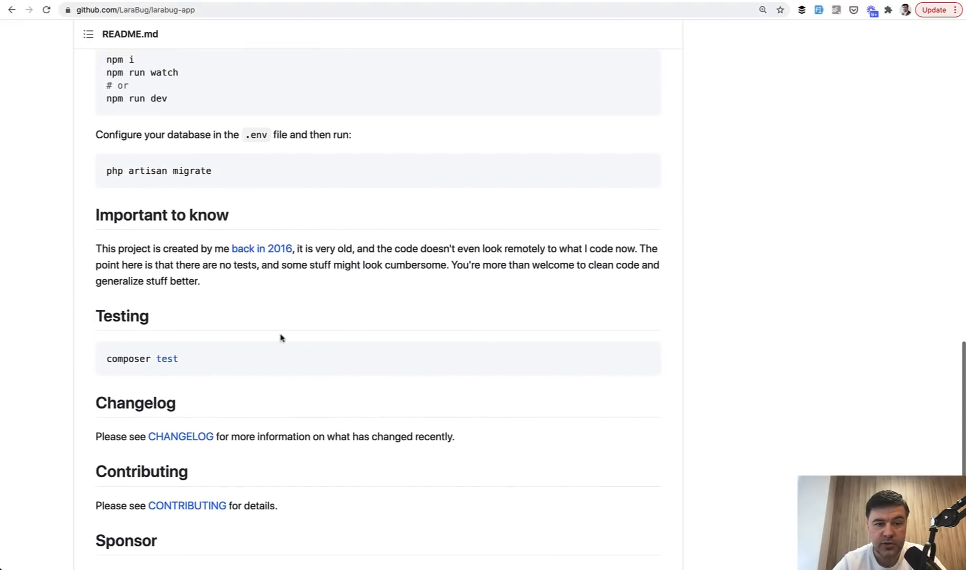
{"action": "mouse_move", "coordinate": [265, 286]}
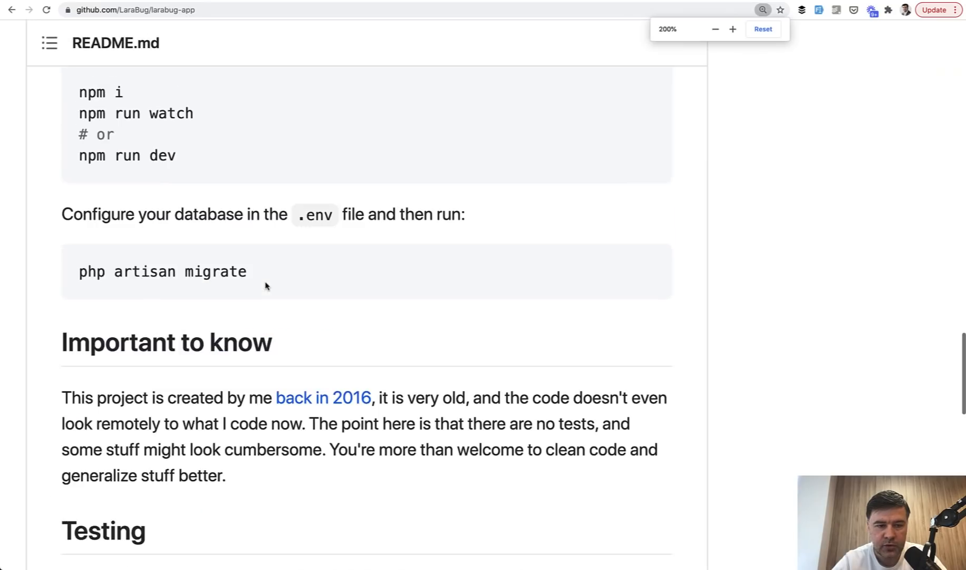
{"action": "scroll", "scroll_direction": "down", "scroll_amount": 3}
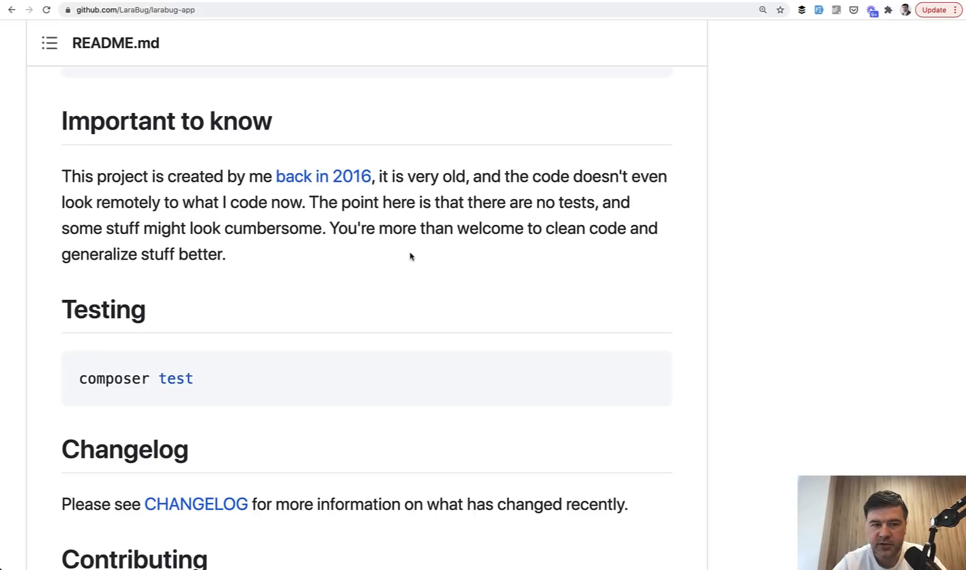
{"action": "scroll", "scroll_direction": "up", "scroll_amount": 3}
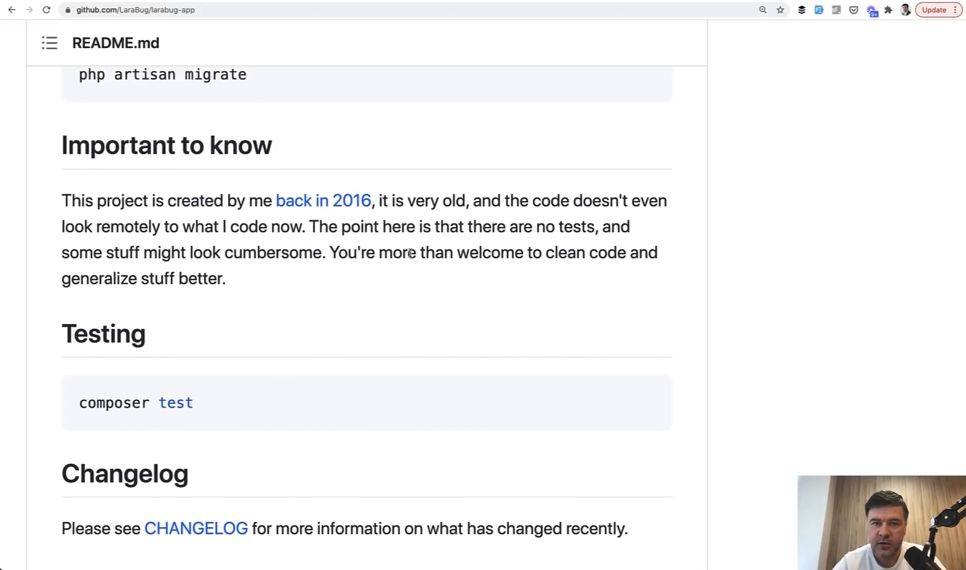
{"action": "mouse_move", "coordinate": [370, 279]}
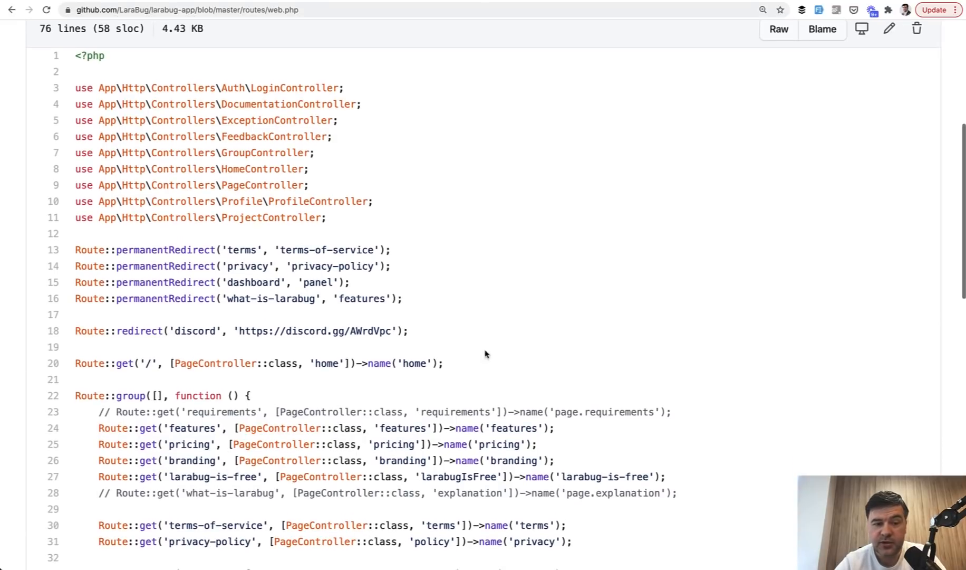
{"action": "mouse_move", "coordinate": [416, 304]}
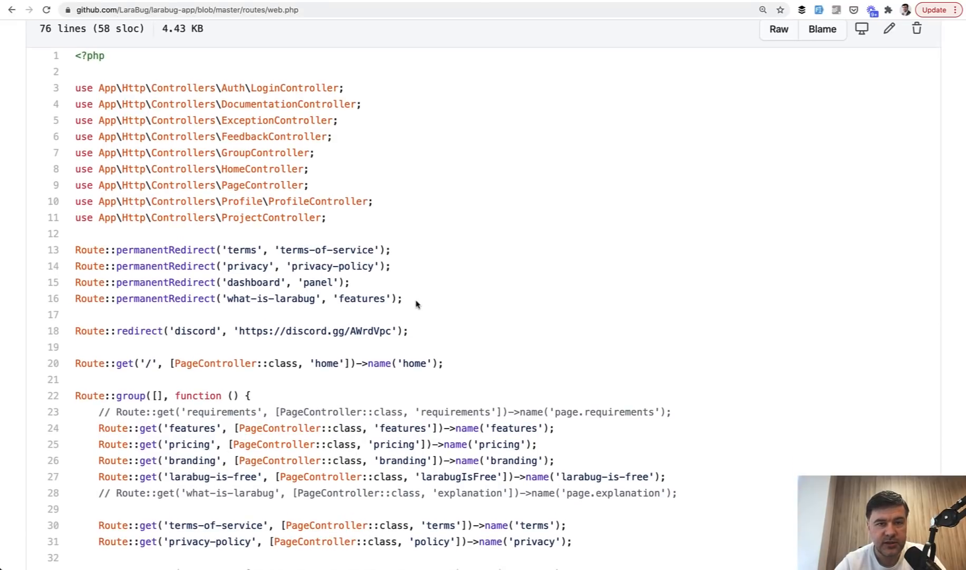
{"action": "mouse_move", "coordinate": [201, 327]}
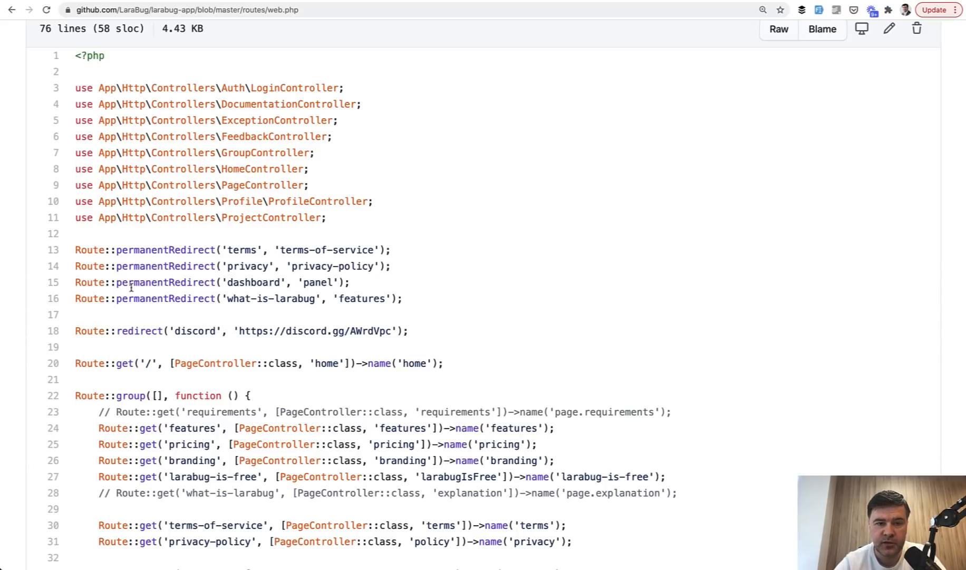
- Show the Laravel 8.x routing docs' Redirect Routes section with the permanentRedirect example
{"action": "left_click", "coordinate": [127, 10]}
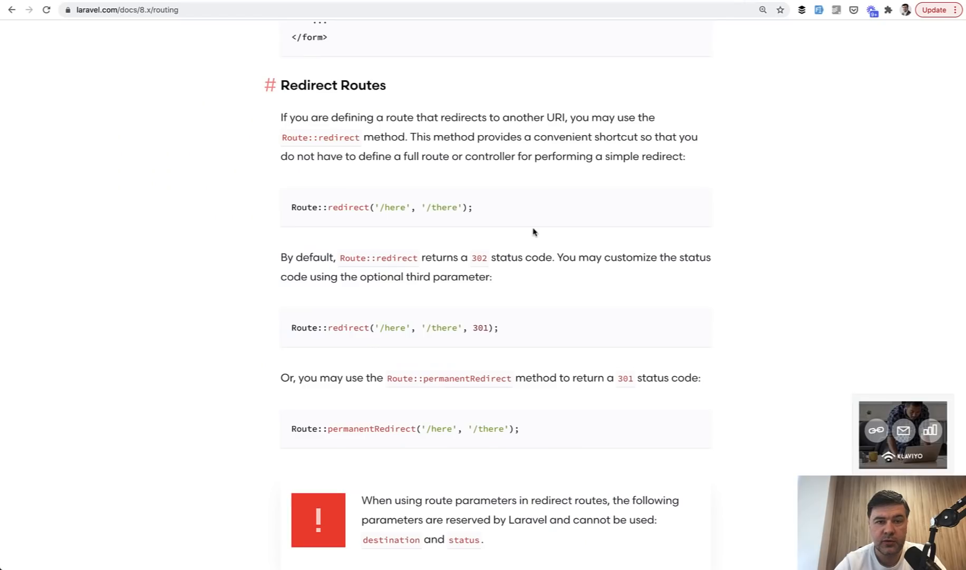
{"action": "mouse_move", "coordinate": [344, 210]}
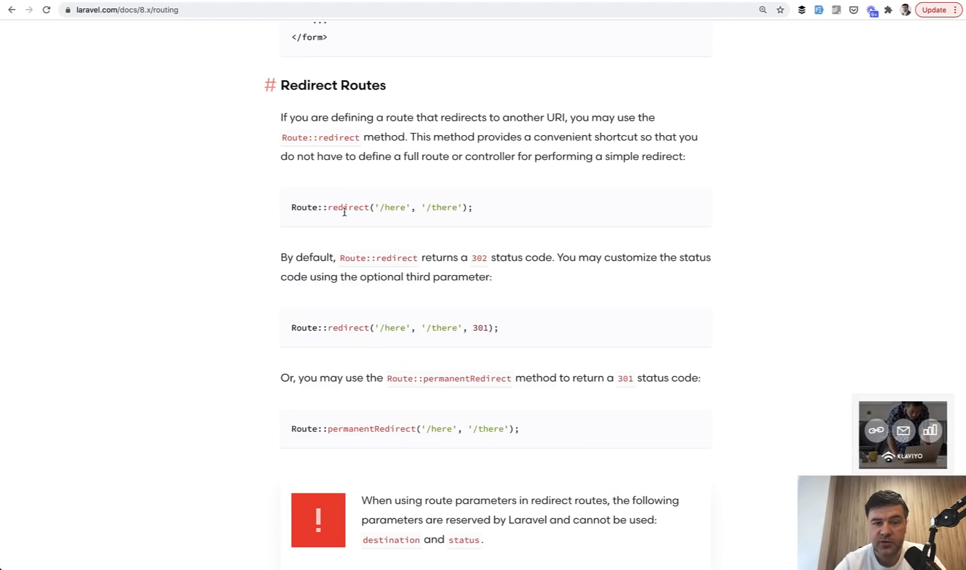
{"action": "scroll", "scroll_direction": "down", "scroll_amount": 3}
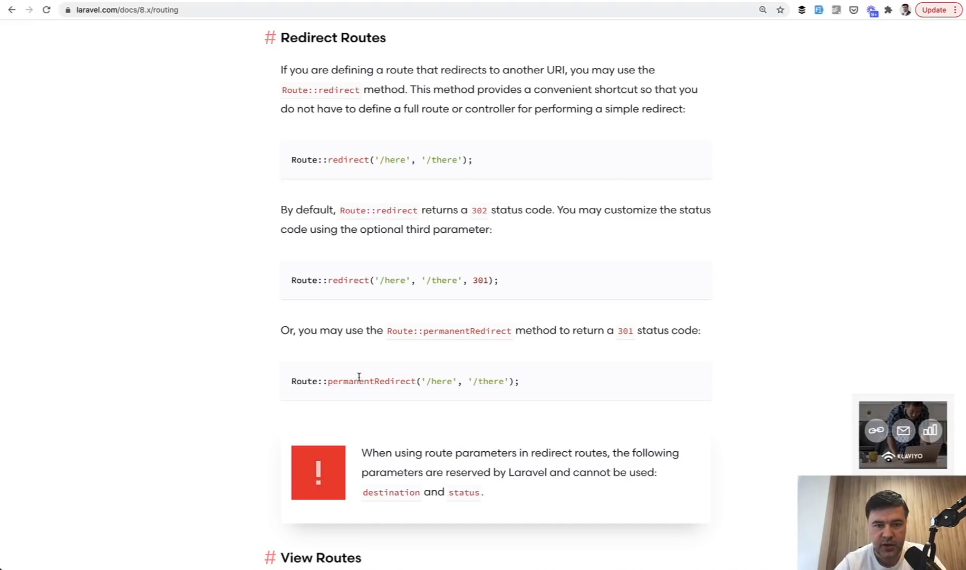
{"action": "mouse_move", "coordinate": [456, 199]}
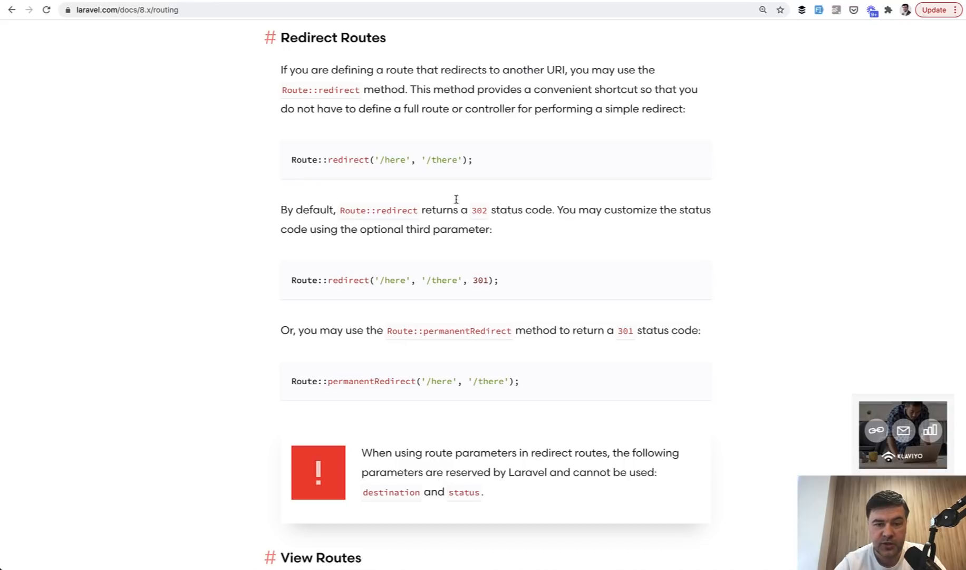
{"action": "mouse_move", "coordinate": [519, 249]}
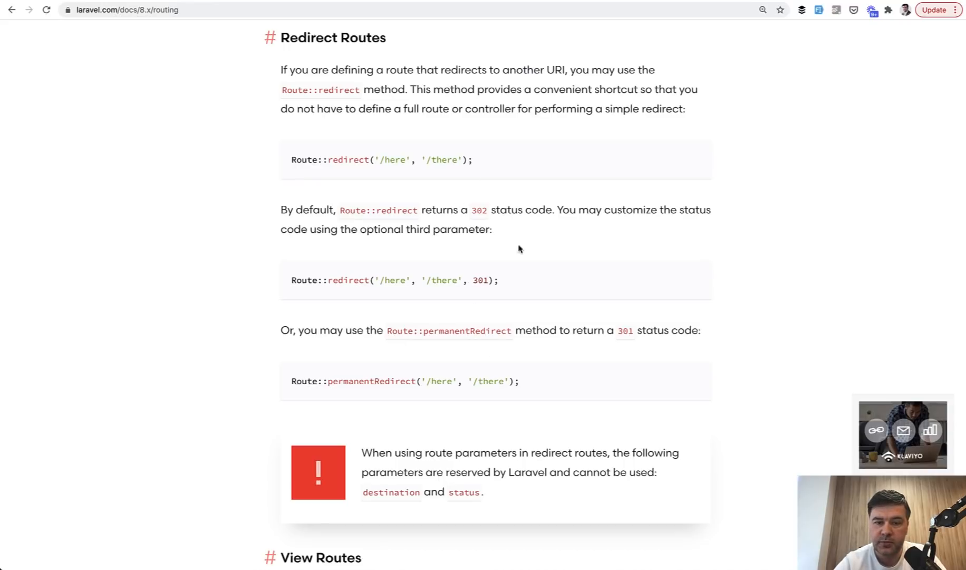
{"action": "mouse_move", "coordinate": [435, 279]}
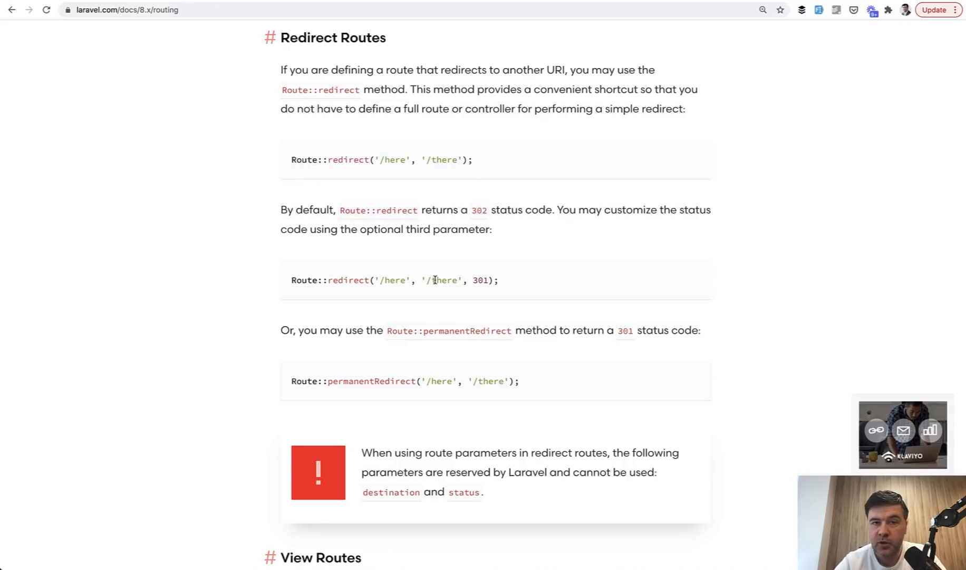
{"action": "mouse_move", "coordinate": [332, 390]}
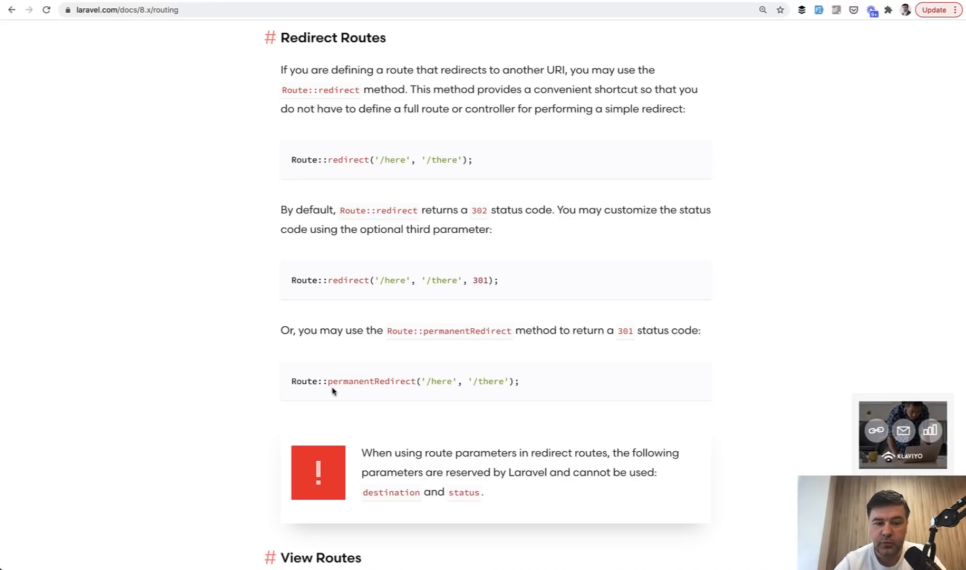
{"action": "mouse_move", "coordinate": [331, 391]}
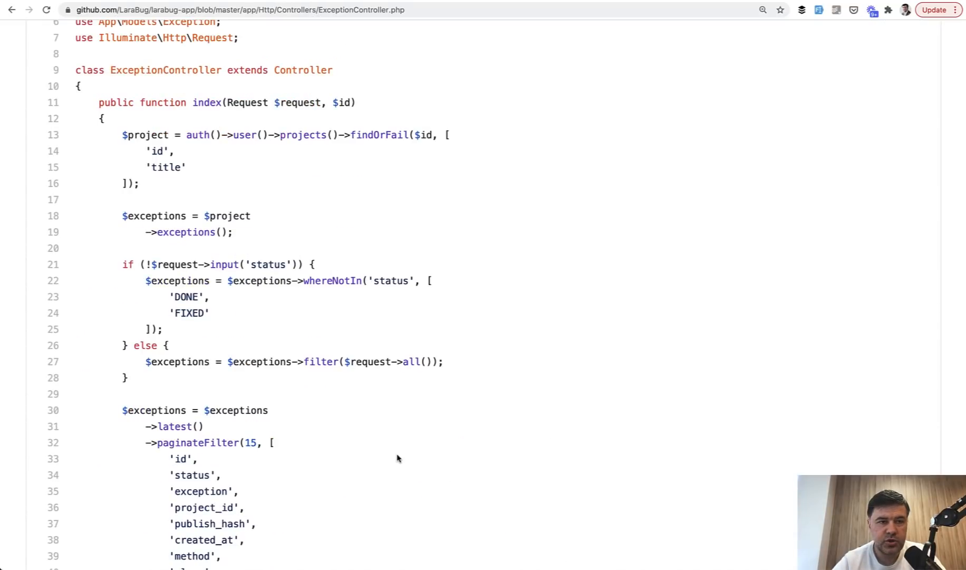
{"action": "mouse_move", "coordinate": [200, 197]}
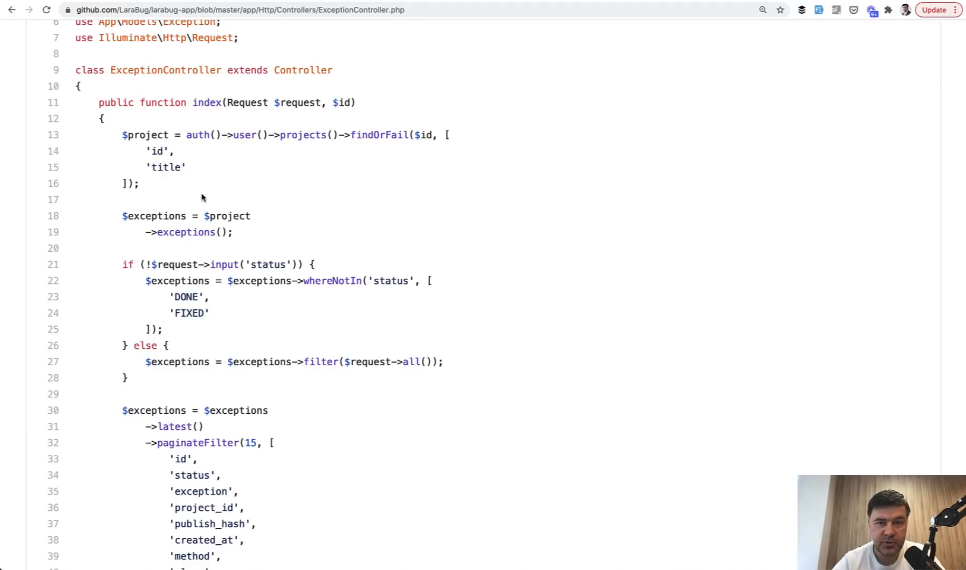
{"action": "mouse_move", "coordinate": [379, 260]}
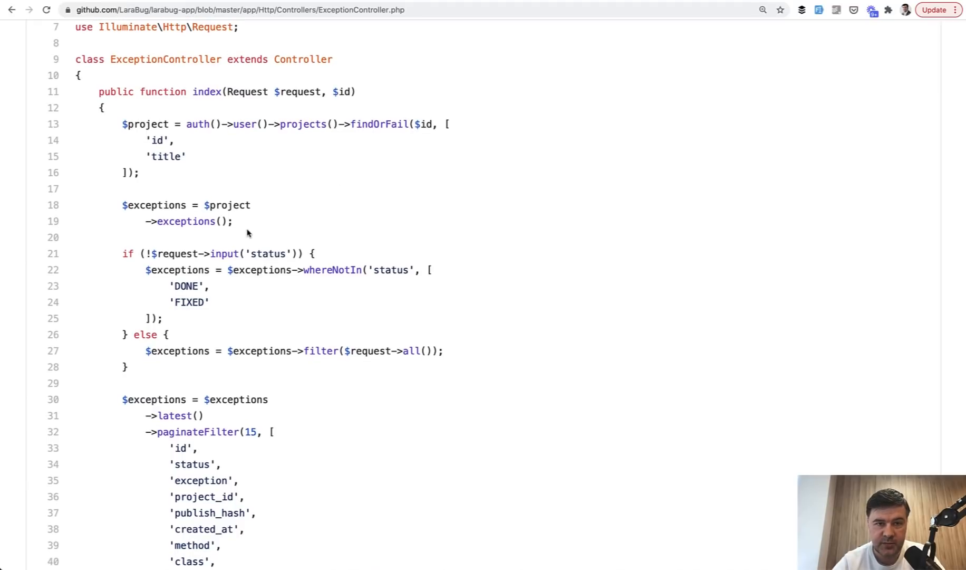
{"action": "mouse_move", "coordinate": [314, 99]}
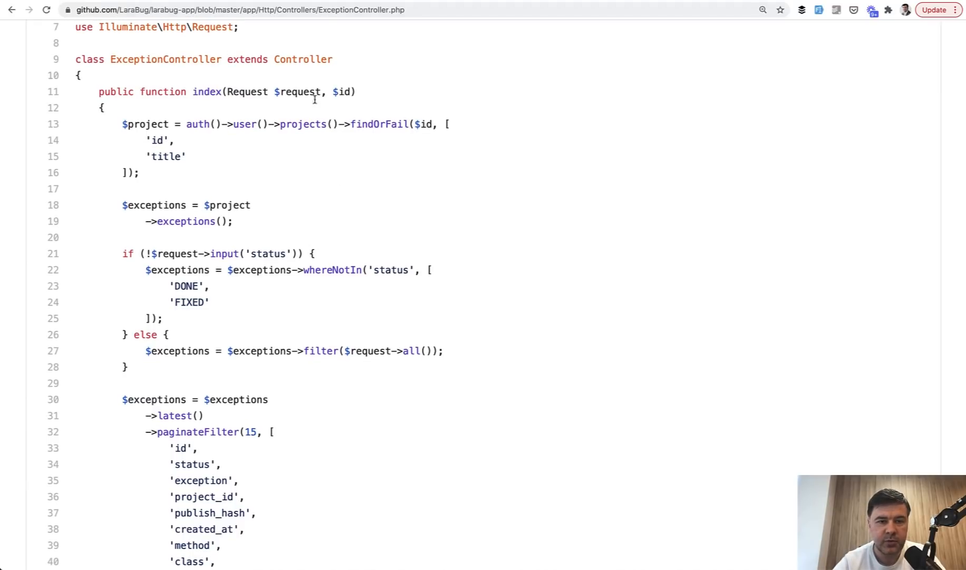
{"action": "mouse_move", "coordinate": [338, 213]}
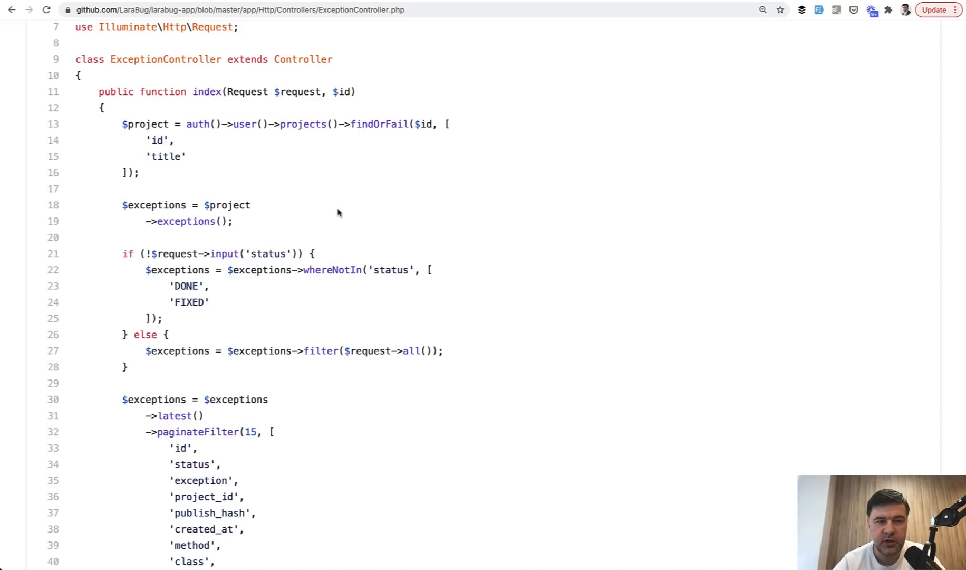
{"action": "mouse_move", "coordinate": [328, 208]}
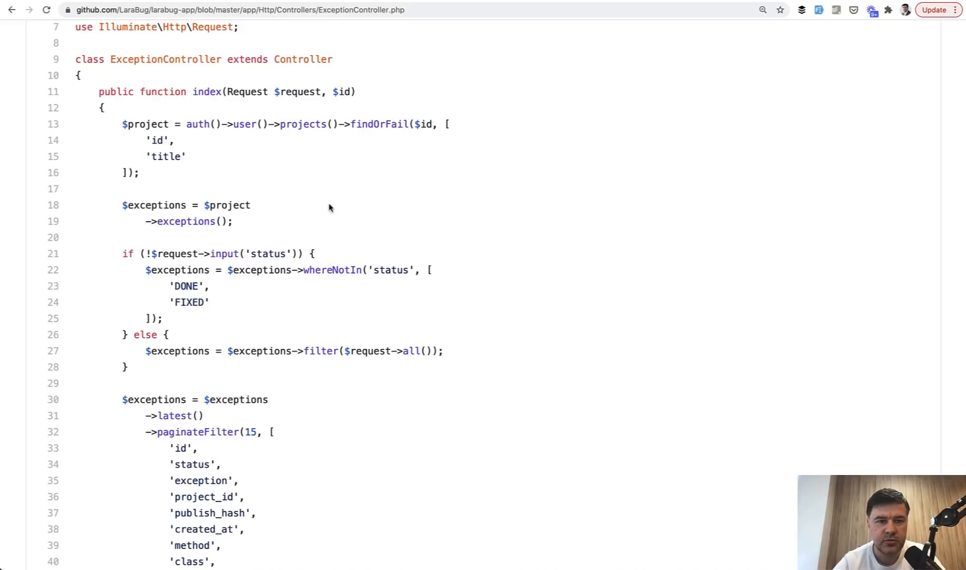
{"action": "mouse_move", "coordinate": [240, 167]}
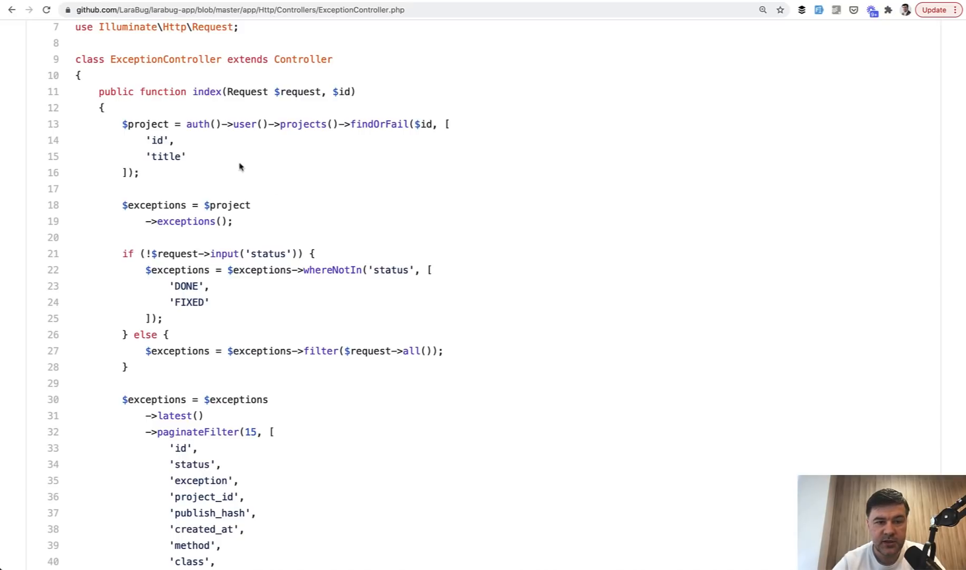
{"action": "mouse_move", "coordinate": [276, 152]}
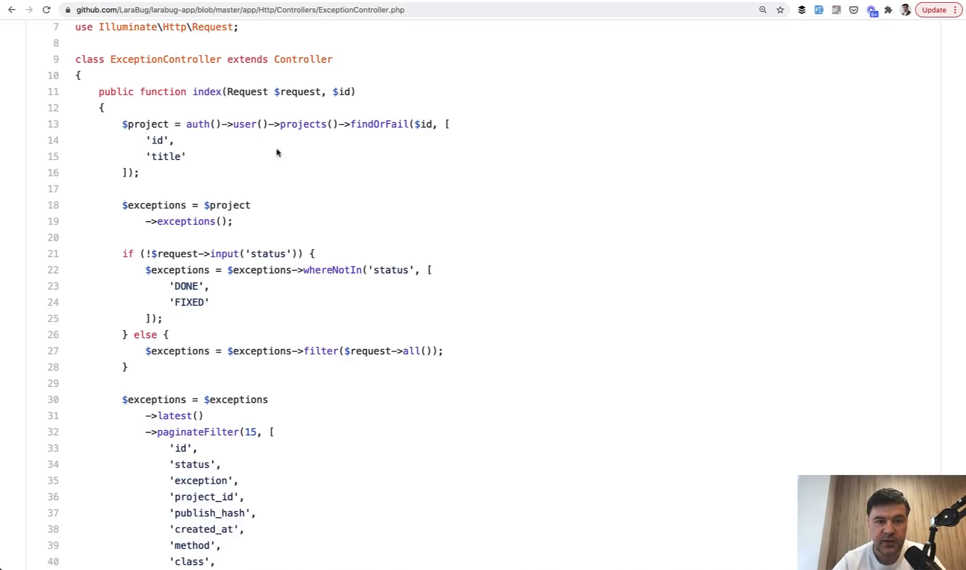
{"action": "mouse_move", "coordinate": [268, 176]}
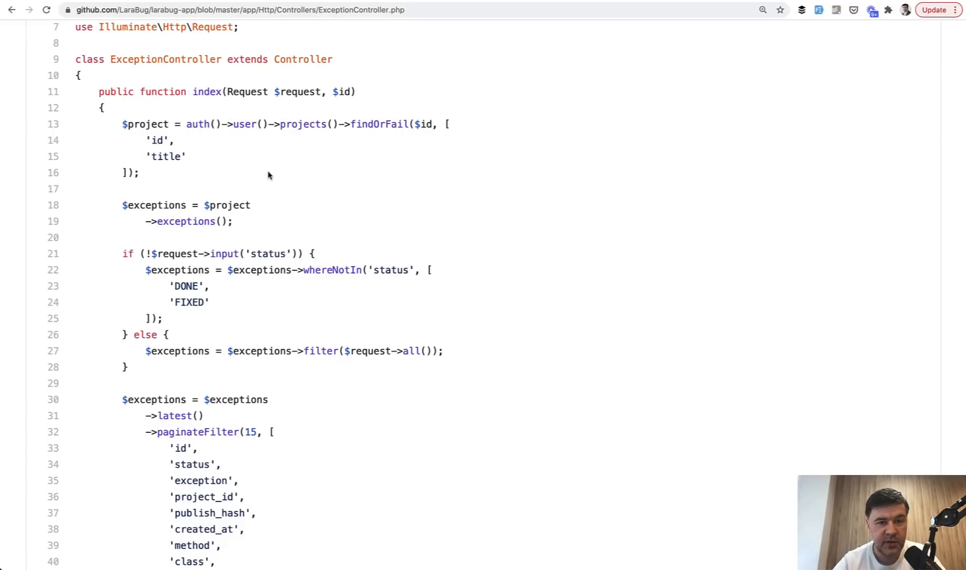
{"action": "mouse_move", "coordinate": [345, 124]}
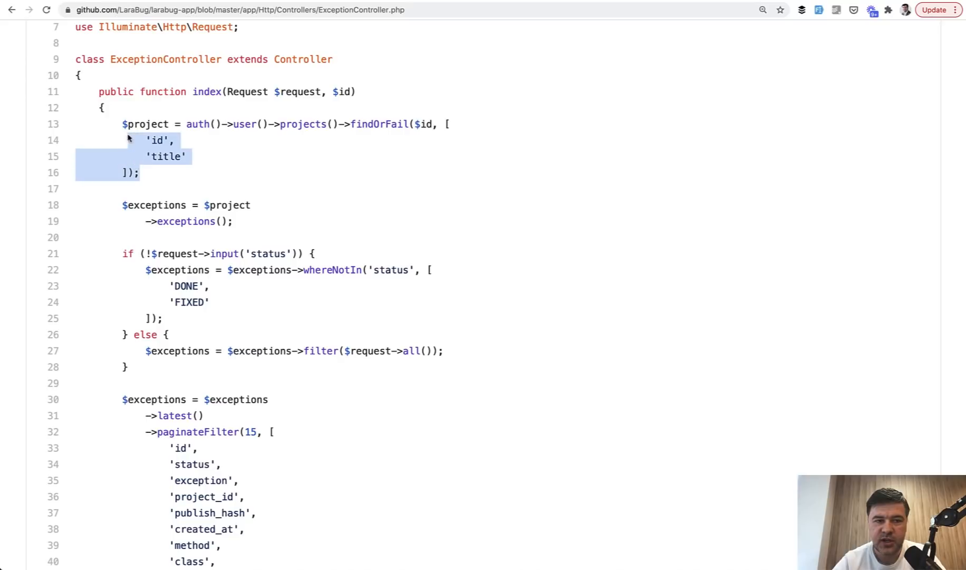
- Highlight the exceptions query on lines 18-19 of ExceptionController's index method
{"action": "left_click", "coordinate": [179, 184]}
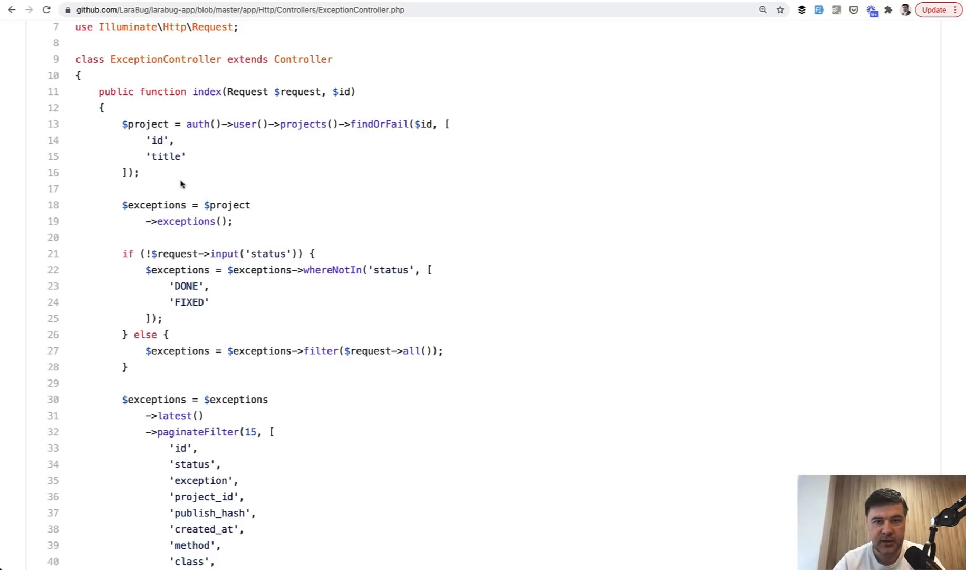
{"action": "mouse_move", "coordinate": [148, 179]}
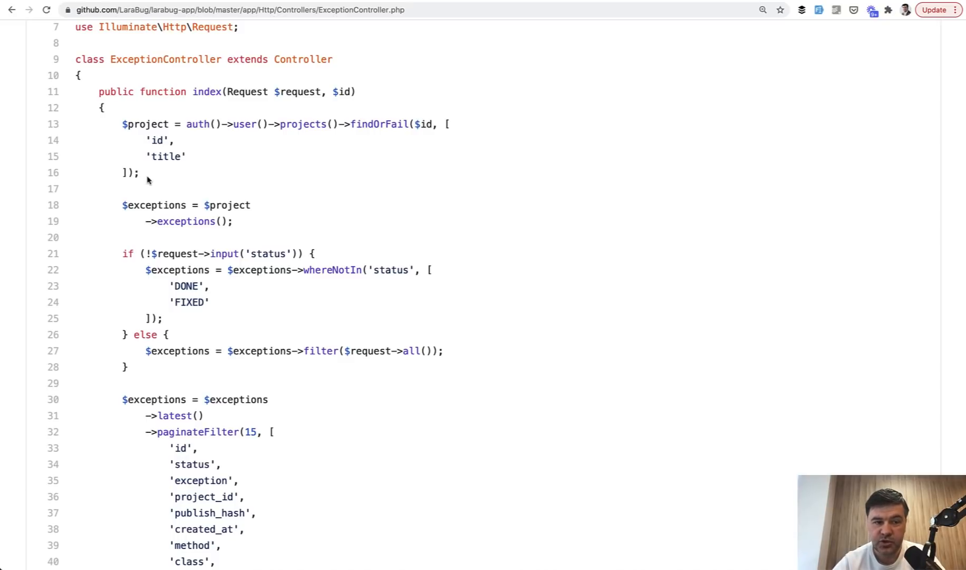
{"action": "mouse_move", "coordinate": [166, 182]}
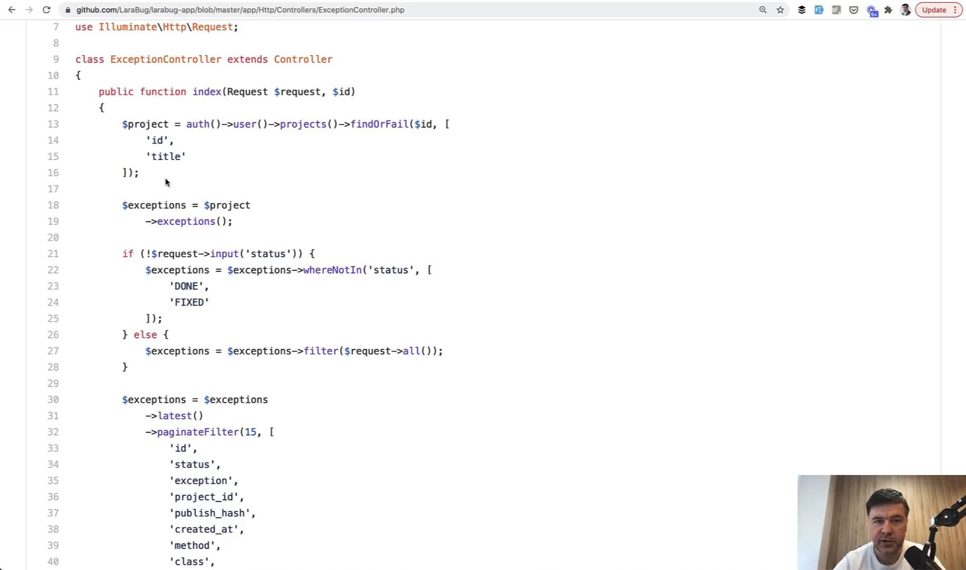
{"action": "scroll", "scroll_direction": "down", "scroll_amount": 3}
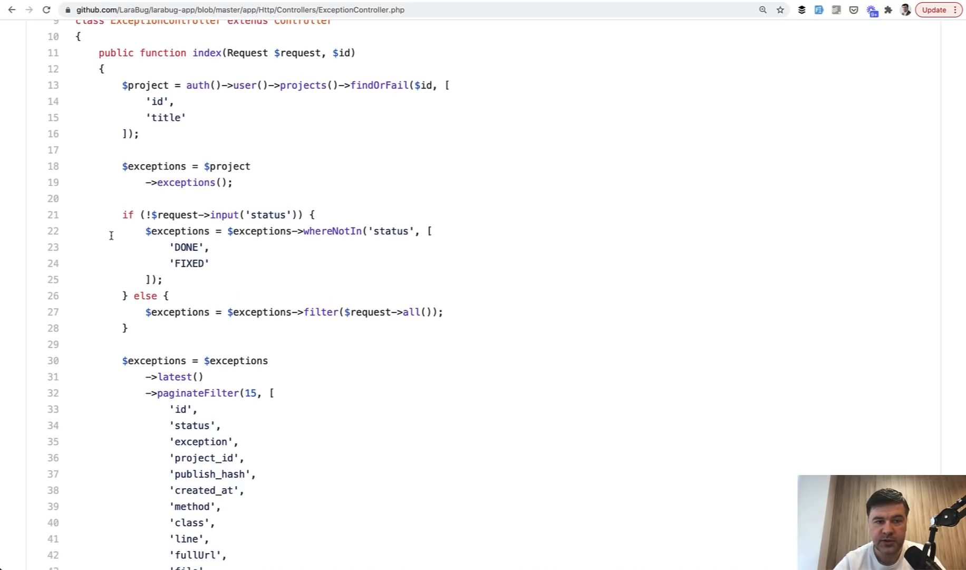
{"action": "left_click_drag", "start_coordinate": [121, 165], "coordinate": [233, 181]}
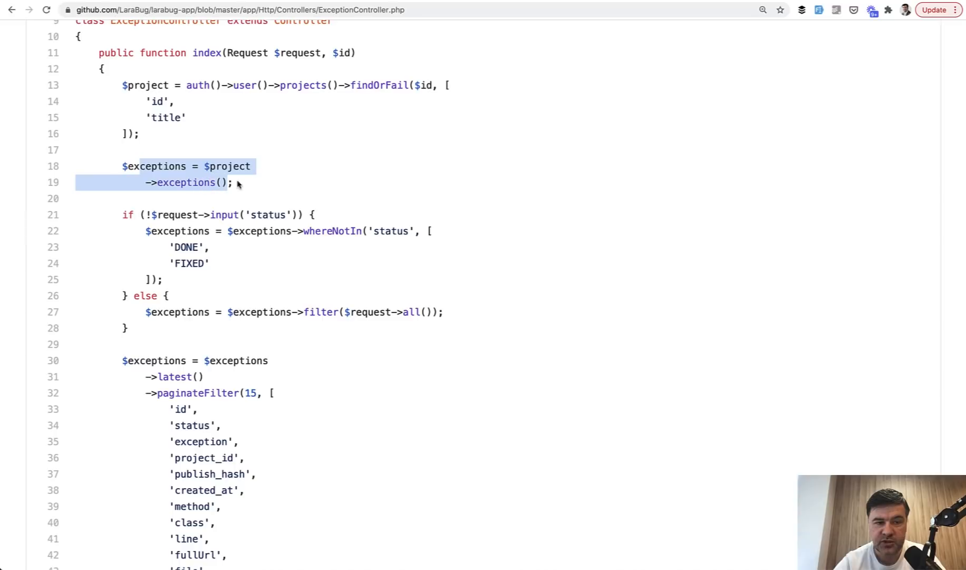
{"action": "left_click", "coordinate": [162, 198]}
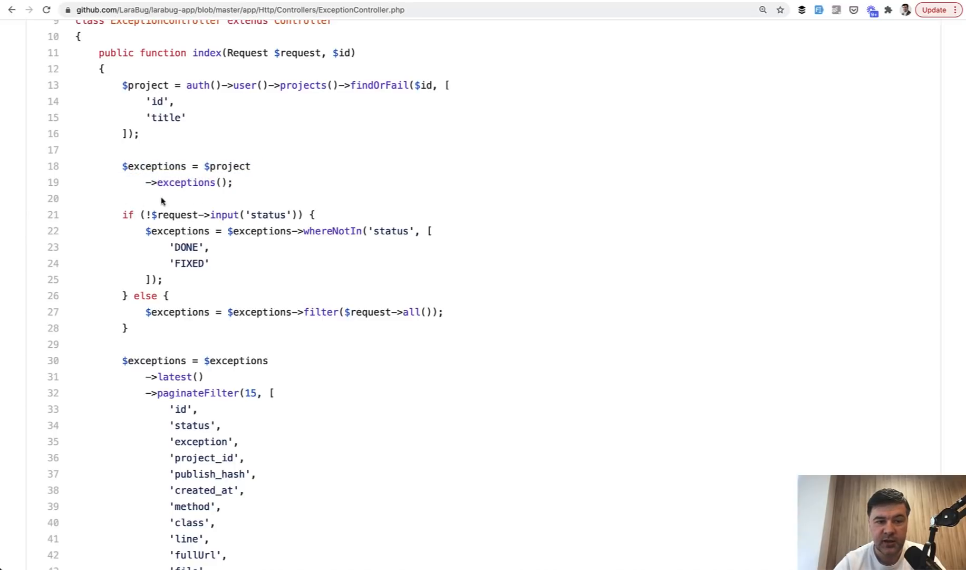
{"action": "mouse_move", "coordinate": [215, 200]}
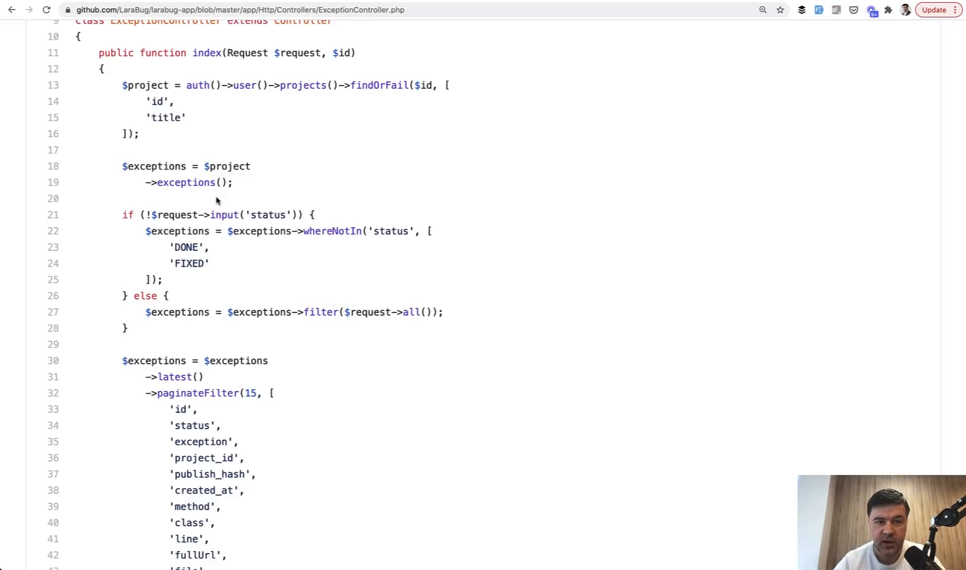
{"action": "mouse_move", "coordinate": [275, 169]}
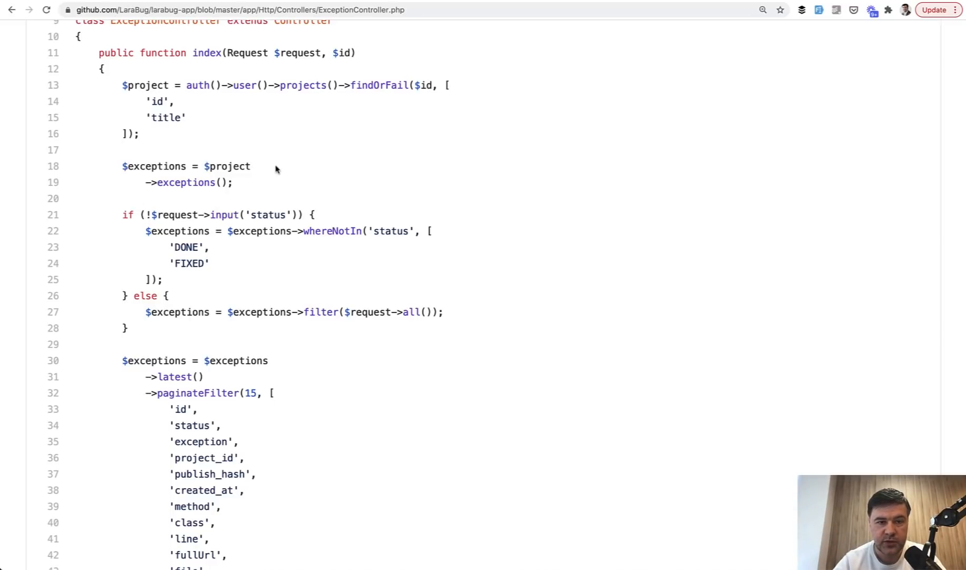
- Continue down the index method to the filter and paginateFilter calls
{"action": "scroll", "scroll_direction": "down", "scroll_amount": 3}
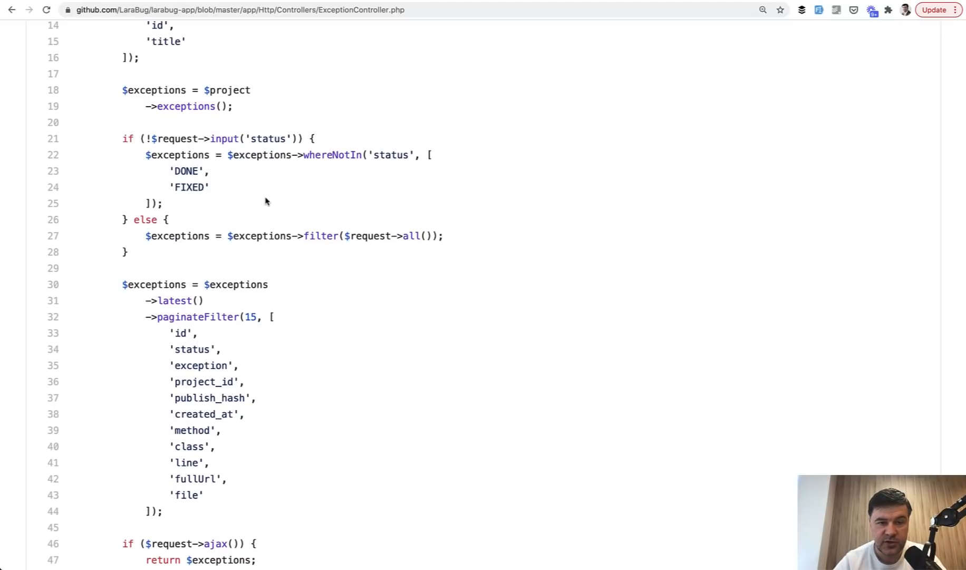
{"action": "mouse_move", "coordinate": [210, 218]}
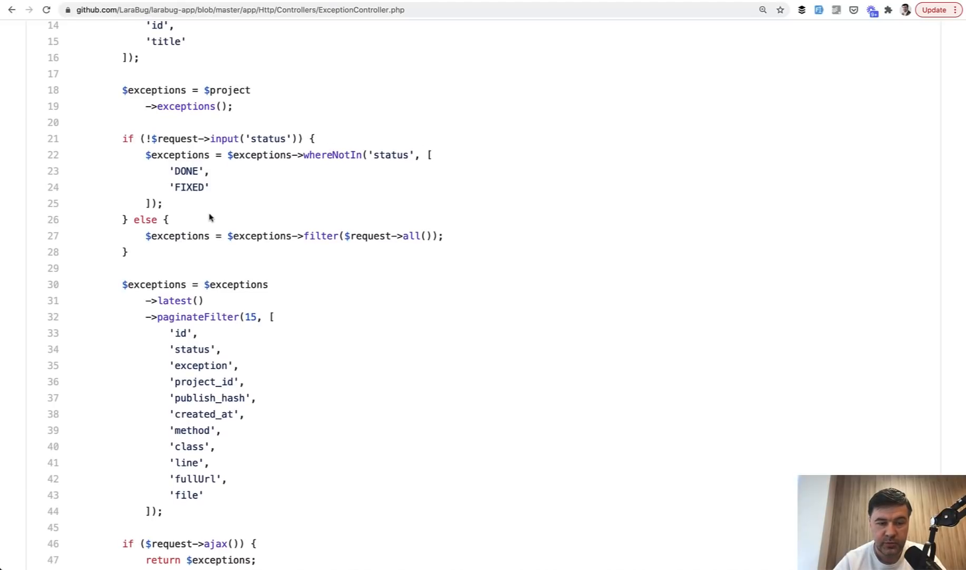
{"action": "scroll", "scroll_direction": "down", "scroll_amount": 3}
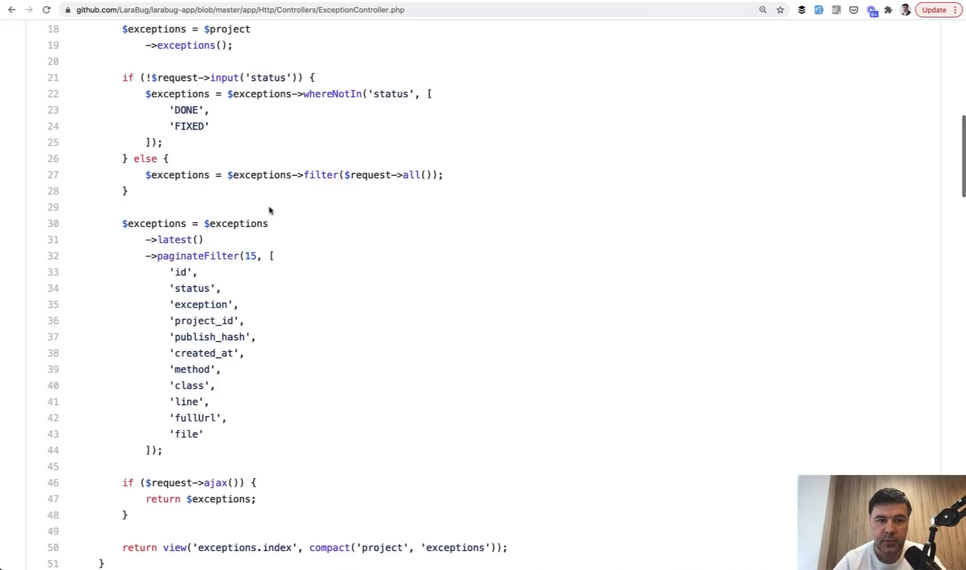
{"action": "double_click", "coordinate": [370, 174]}
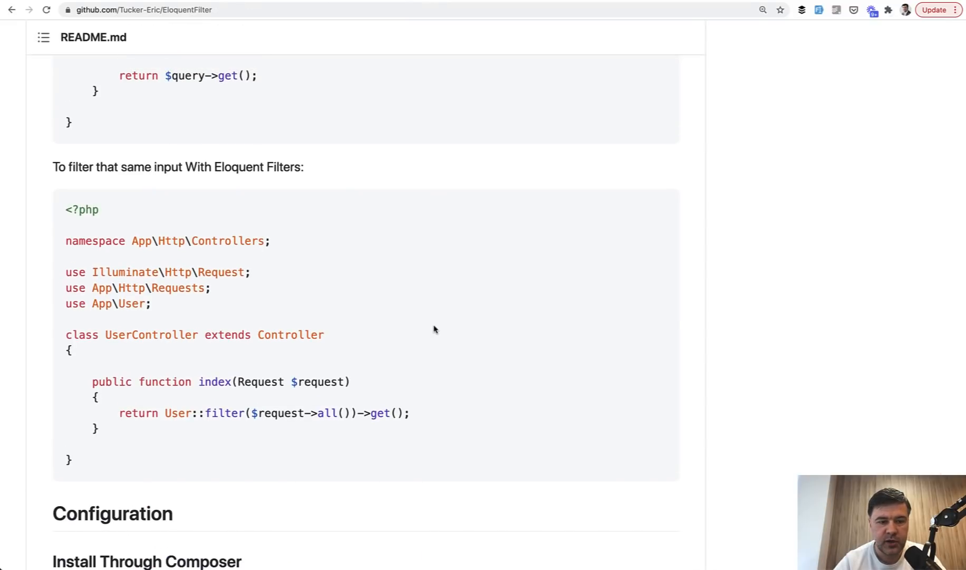
- Scroll the EloquentFilter README between the manual filtering example and the Eloquent Filters version
{"action": "scroll", "scroll_direction": "up", "scroll_amount": 3}
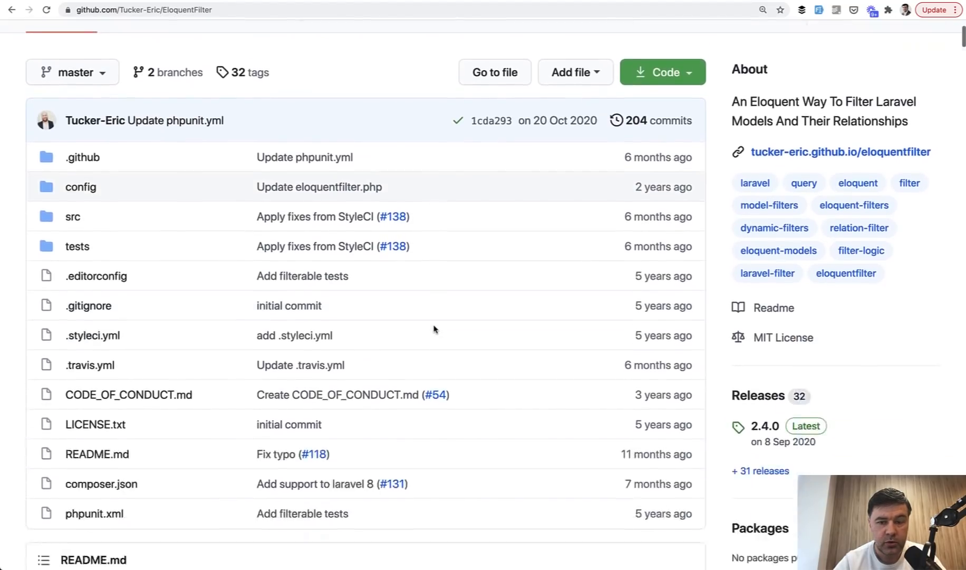
{"action": "scroll", "scroll_direction": "down", "scroll_amount": 3}
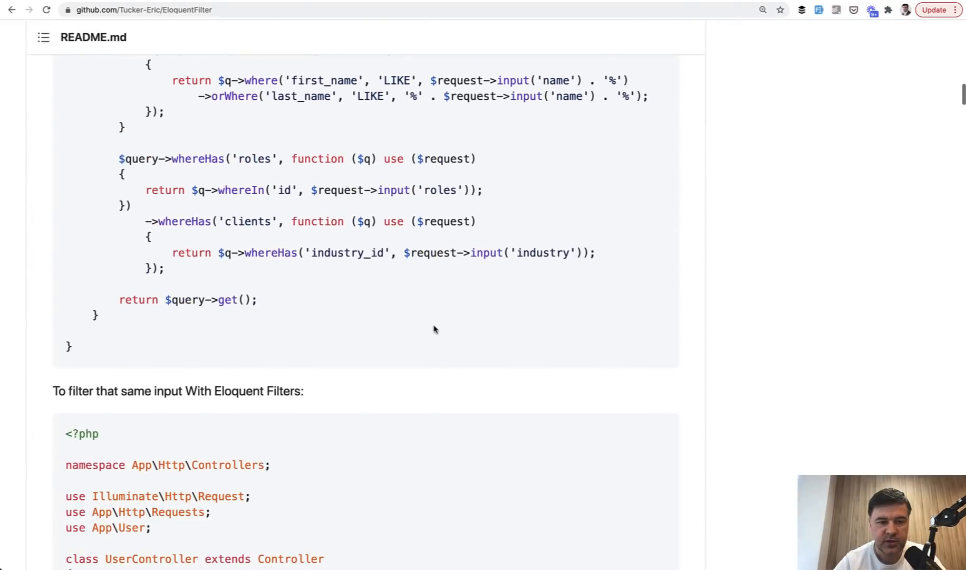
{"action": "scroll", "scroll_direction": "up", "scroll_amount": 3}
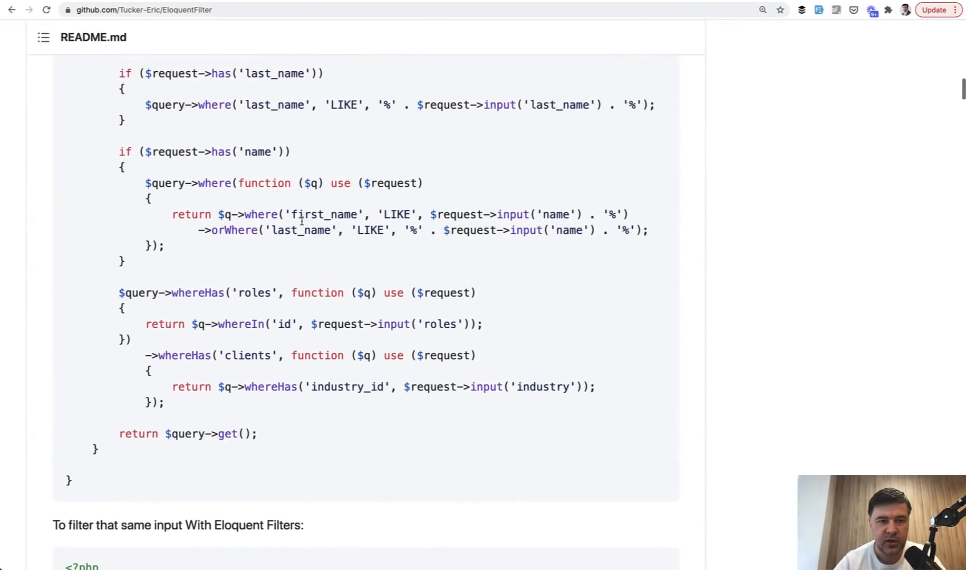
{"action": "scroll", "scroll_direction": "down", "scroll_amount": 3}
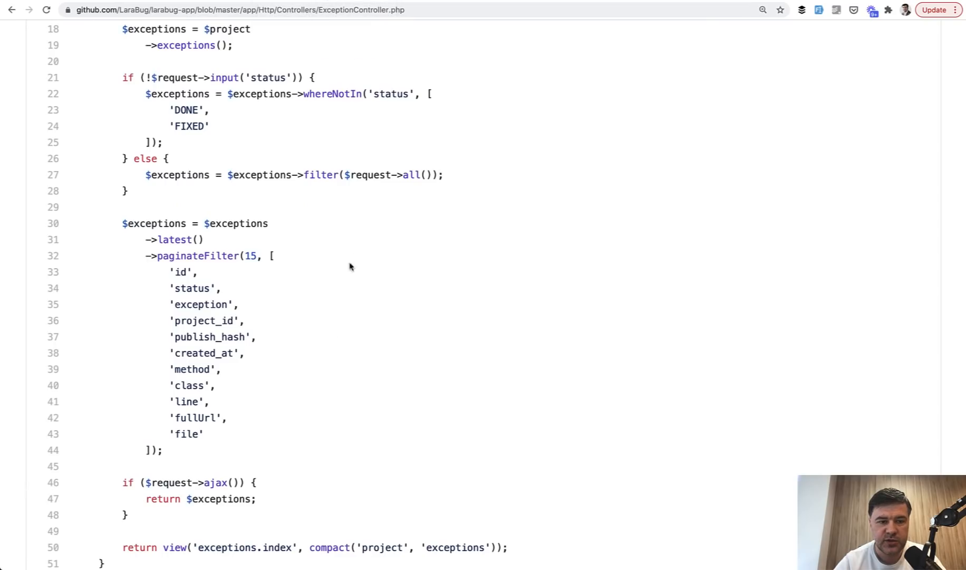
{"action": "mouse_move", "coordinate": [118, 268]}
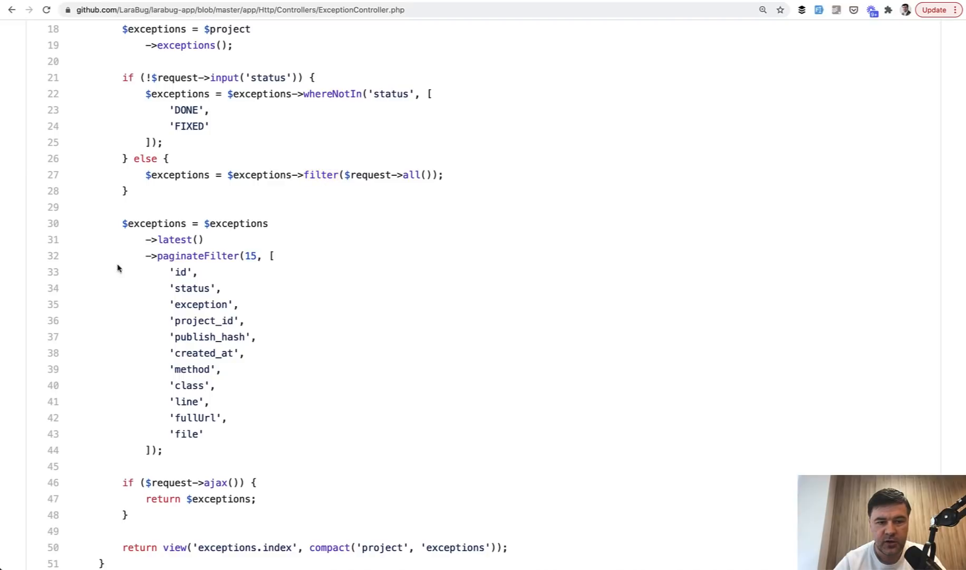
- Scroll ExceptionController down to the show method with markAsRead and markAsMailed
{"action": "scroll", "scroll_direction": "down", "scroll_amount": 3}
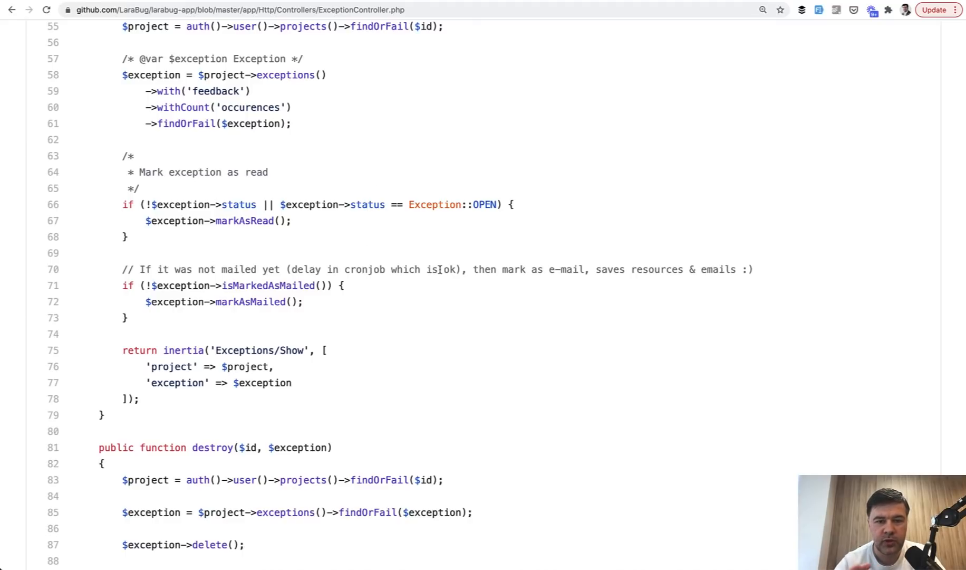
{"action": "mouse_move", "coordinate": [389, 350]}
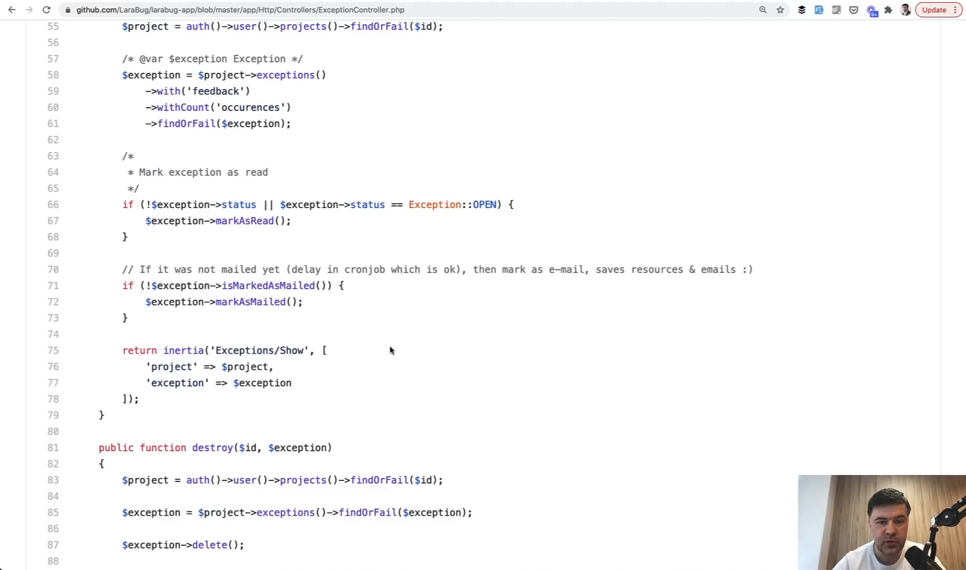
{"action": "mouse_move", "coordinate": [291, 204]}
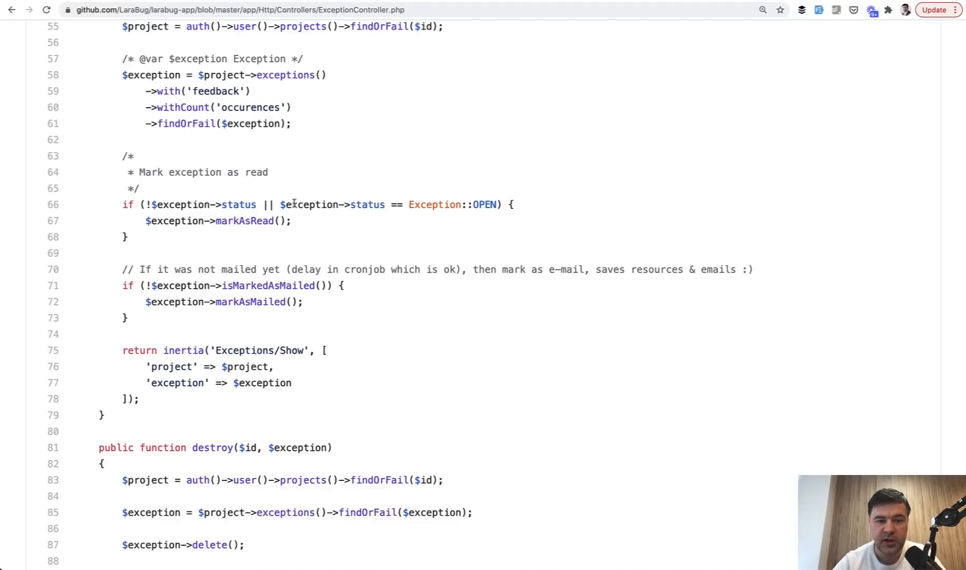
{"action": "mouse_move", "coordinate": [359, 244]}
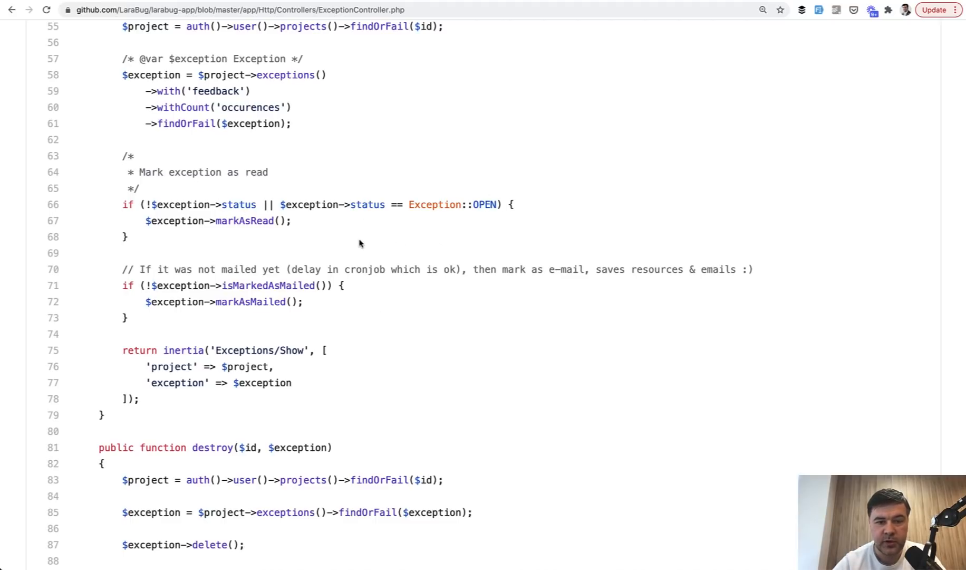
{"action": "mouse_move", "coordinate": [494, 258]}
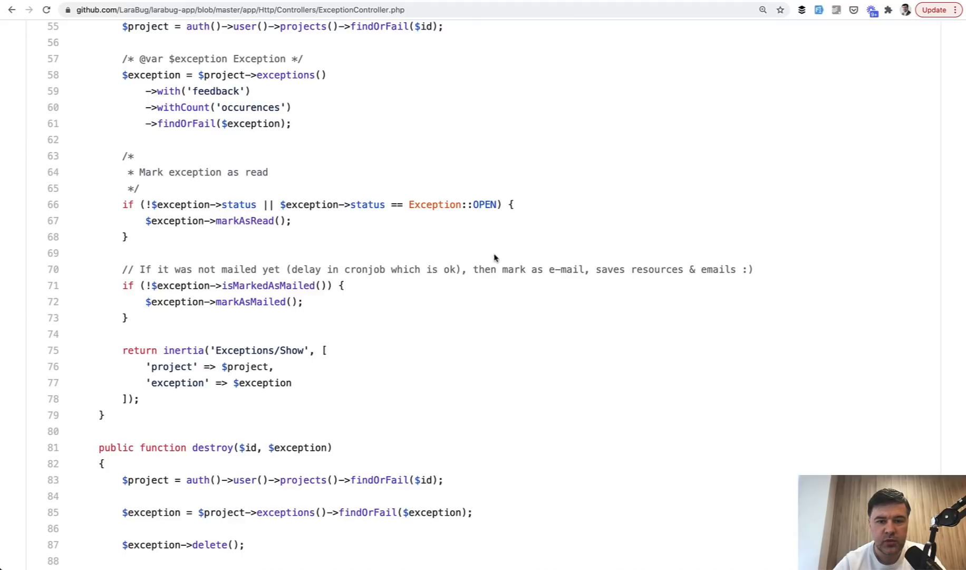
{"action": "mouse_move", "coordinate": [376, 279]}
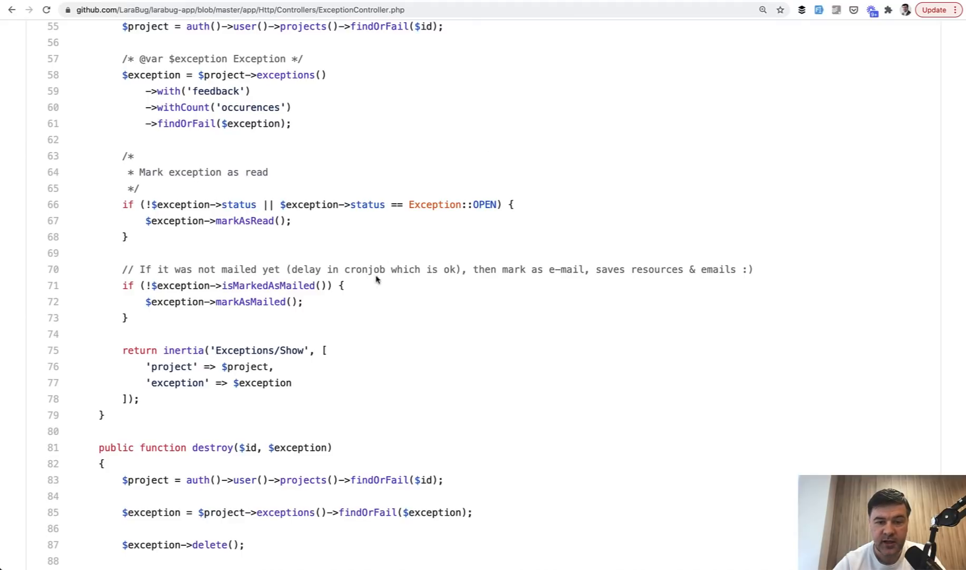
{"action": "mouse_move", "coordinate": [375, 281]}
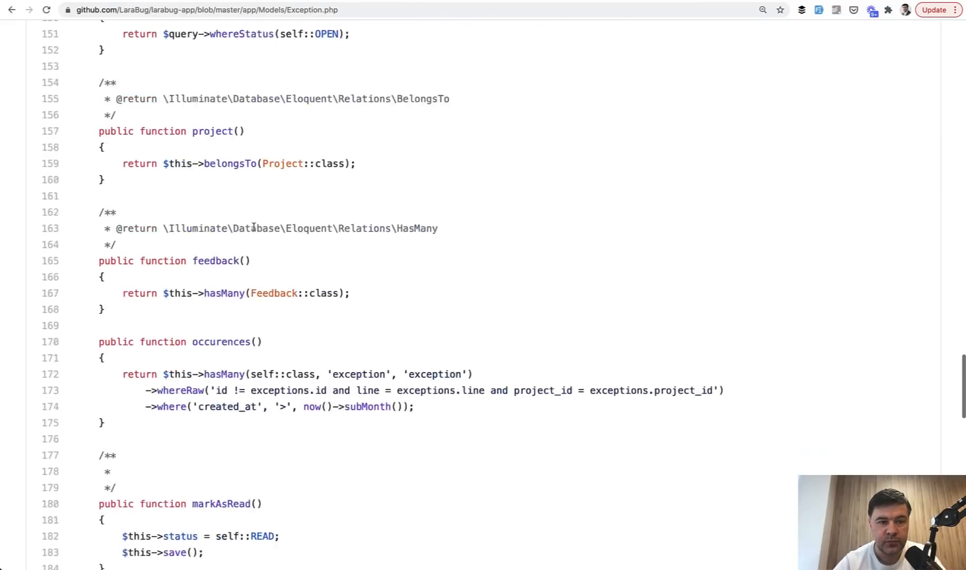
- Scroll Exception.php up to the OPEN, READ, FIXED and DONE status constants
{"action": "scroll", "scroll_direction": "up", "scroll_amount": 3}
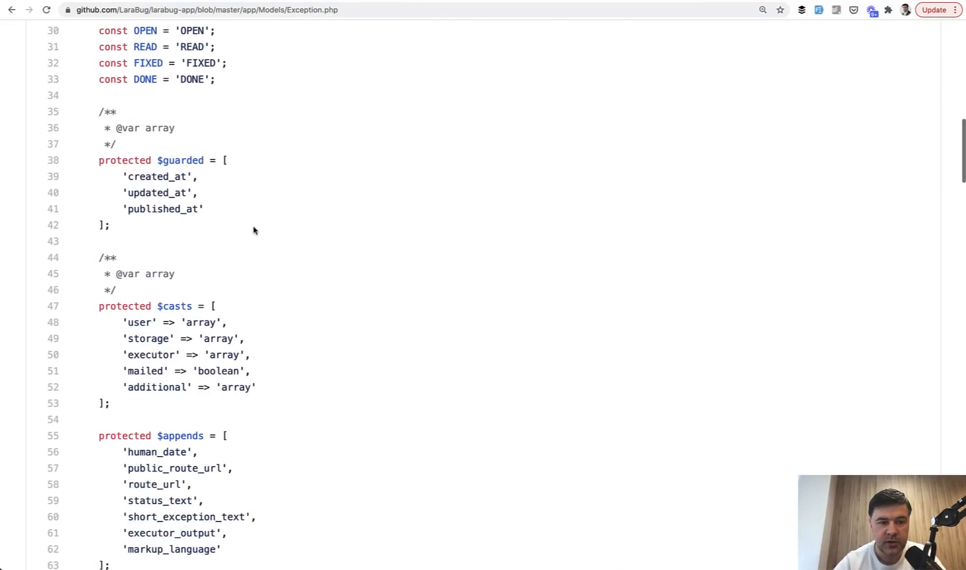
{"action": "scroll", "scroll_direction": "up", "scroll_amount": 3}
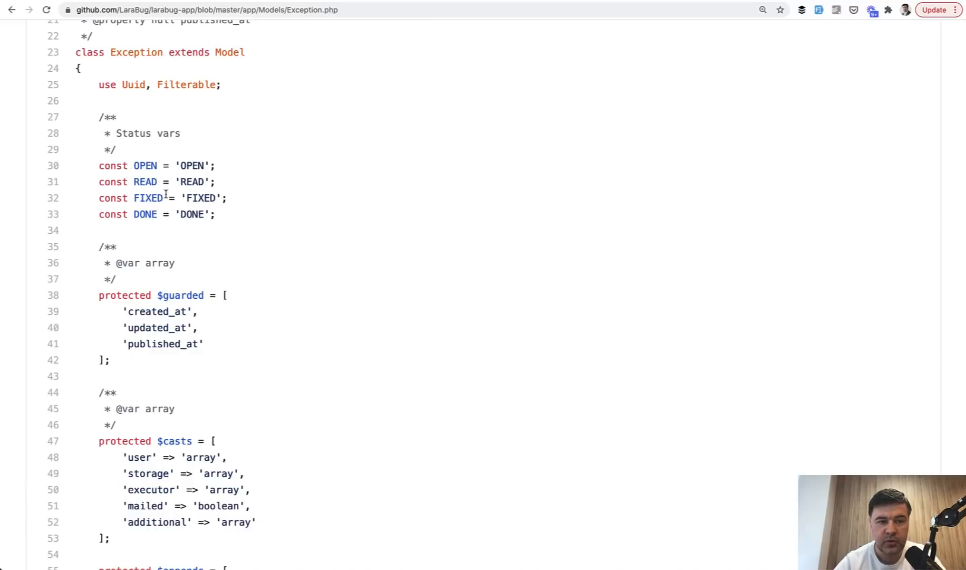
{"action": "mouse_move", "coordinate": [144, 118]}
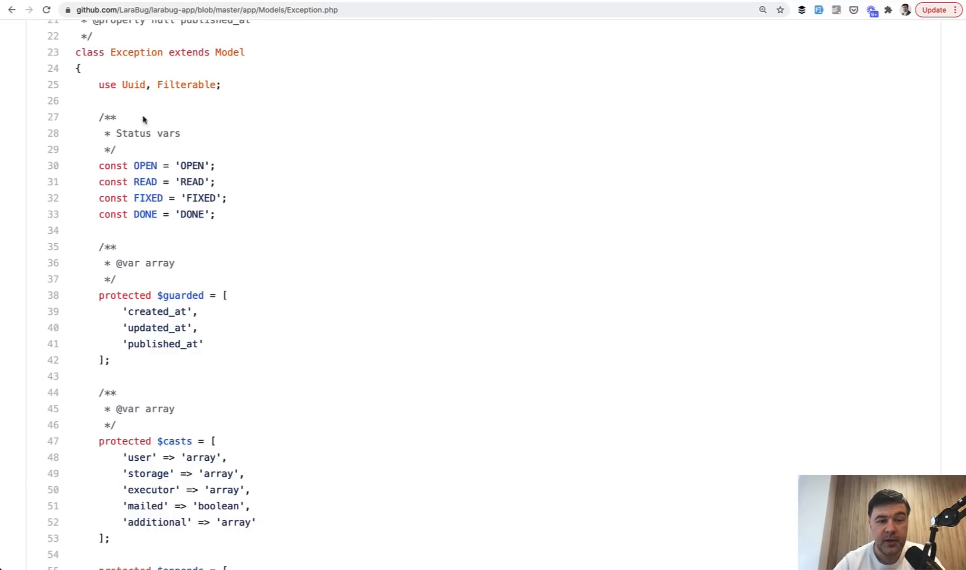
{"action": "mouse_move", "coordinate": [247, 225]}
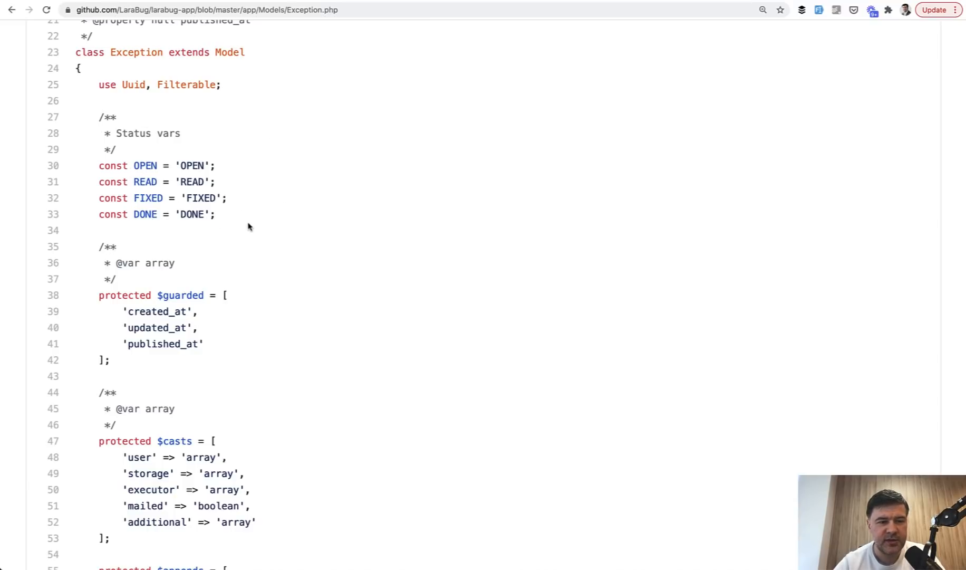
{"action": "mouse_move", "coordinate": [291, 196]}
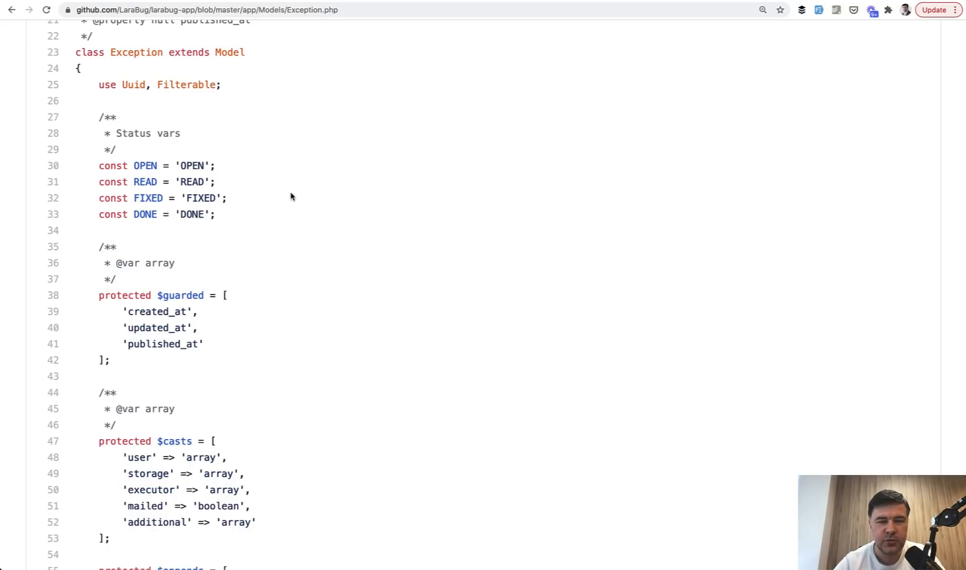
{"action": "mouse_move", "coordinate": [291, 196]}
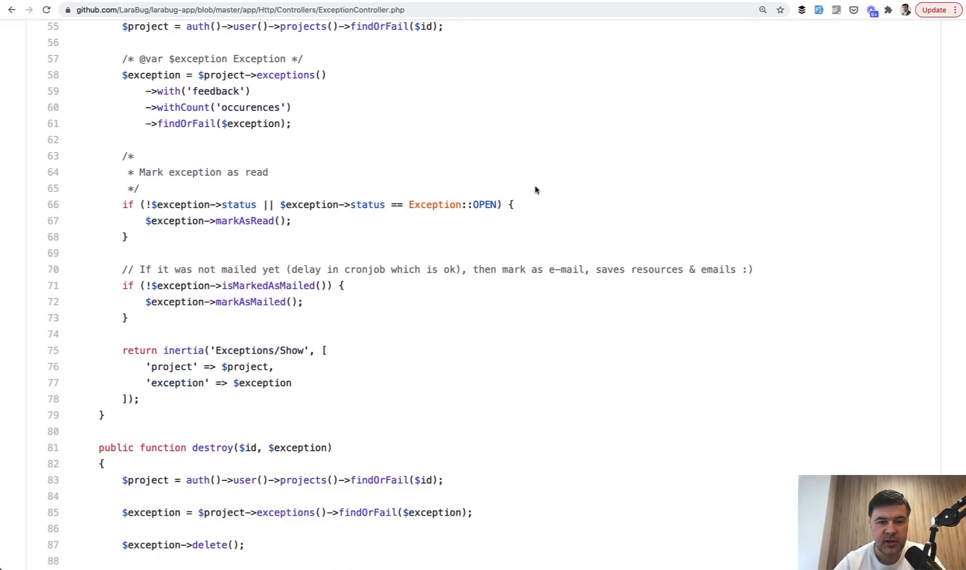
{"action": "mouse_move", "coordinate": [418, 235]}
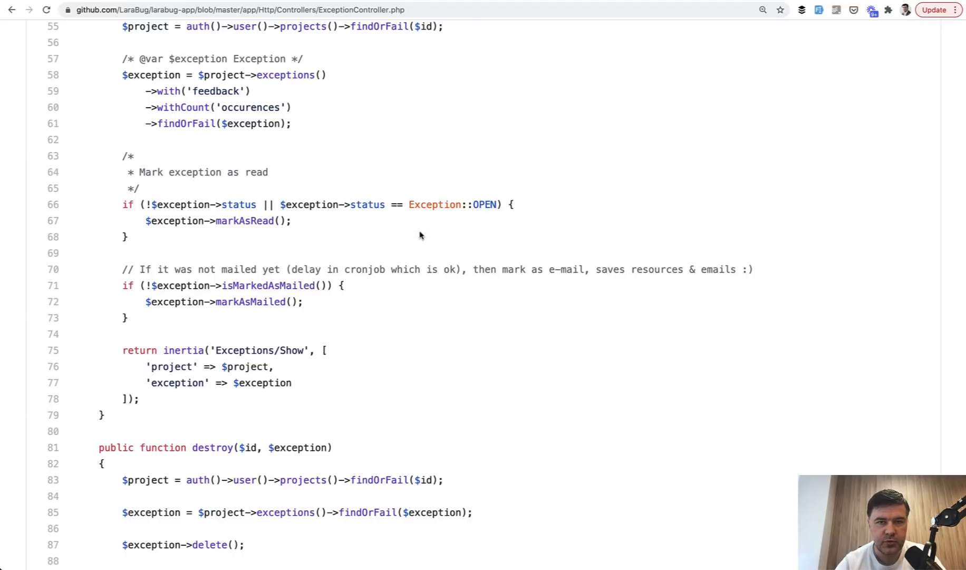
{"action": "mouse_move", "coordinate": [431, 234]}
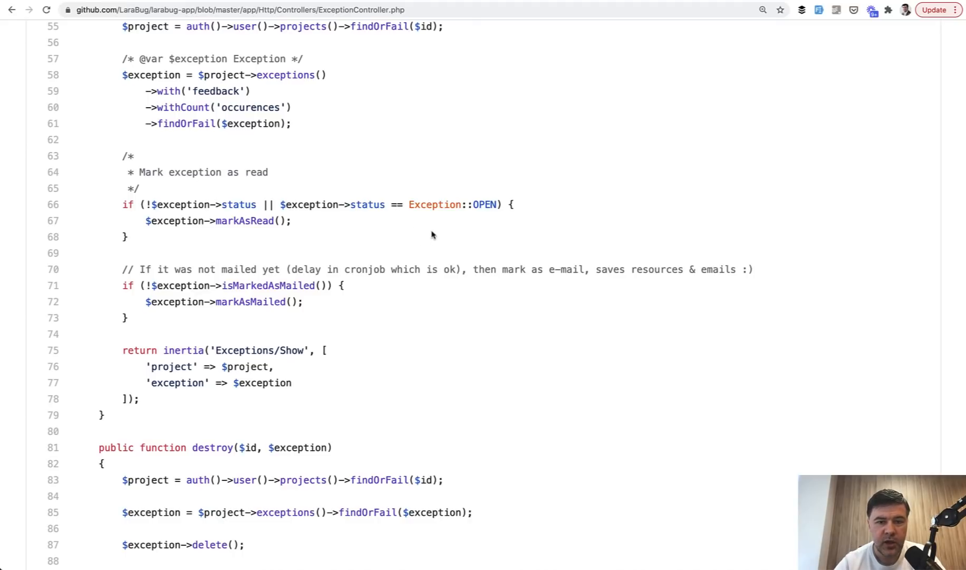
{"action": "mouse_move", "coordinate": [368, 290]}
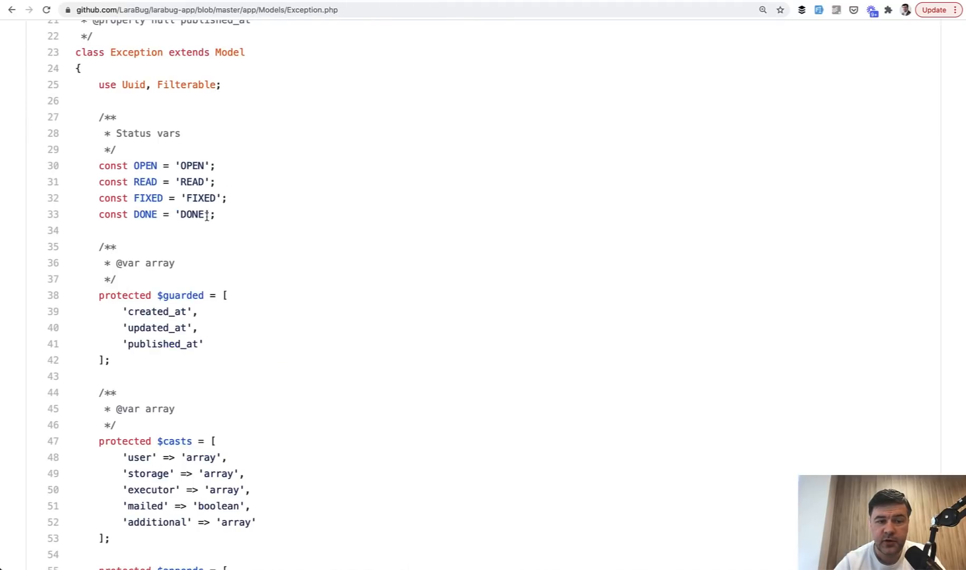
{"action": "mouse_move", "coordinate": [148, 198]}
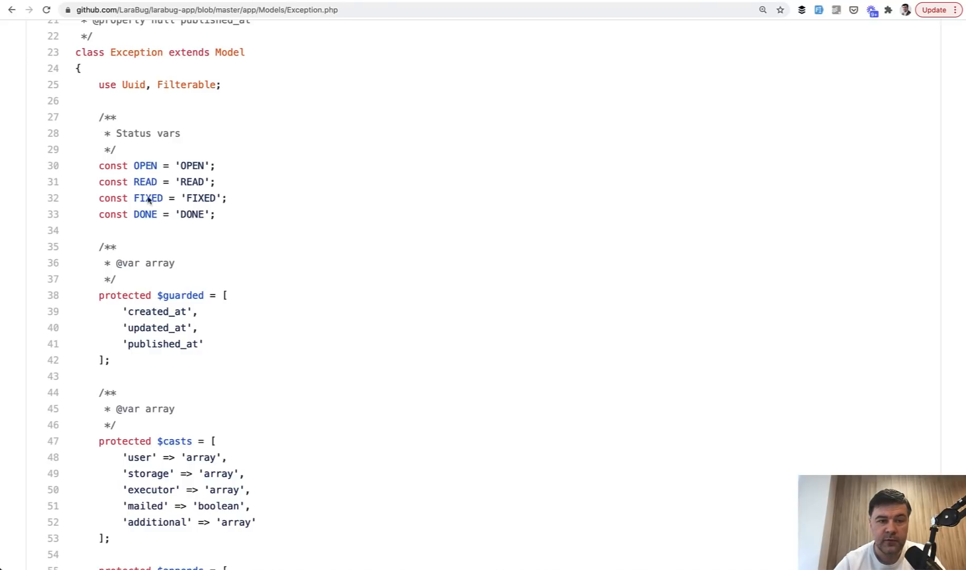
{"action": "mouse_move", "coordinate": [233, 228]}
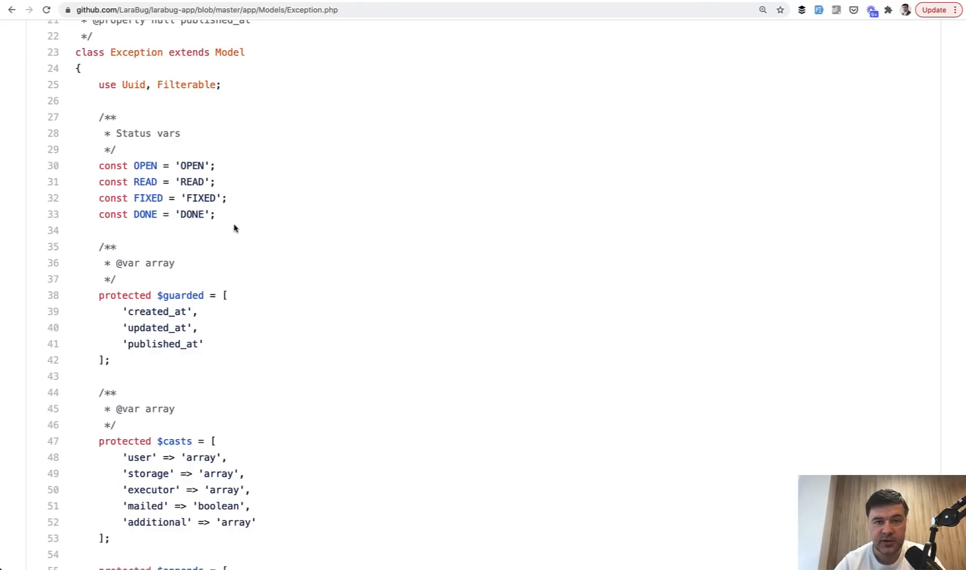
{"action": "mouse_move", "coordinate": [183, 182]}
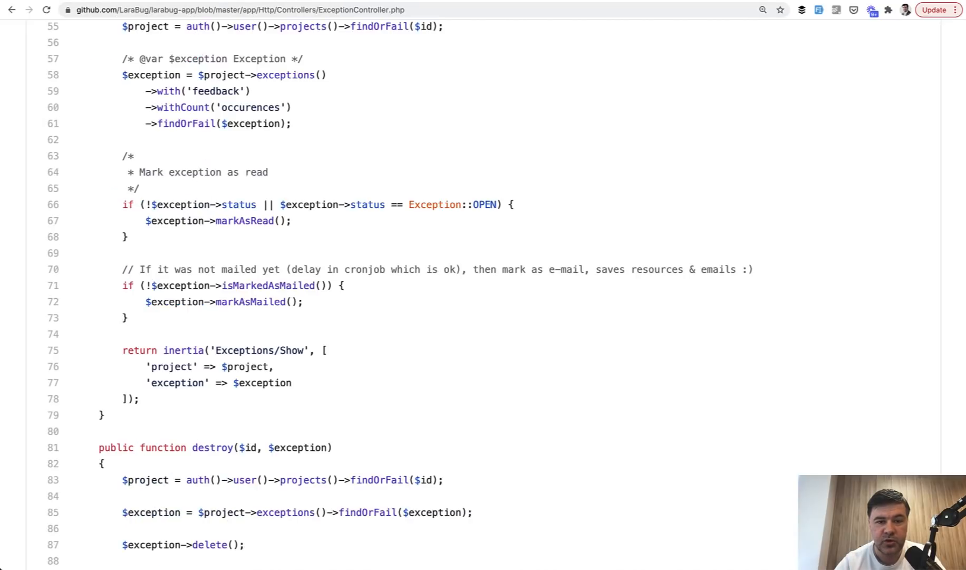
{"action": "mouse_move", "coordinate": [405, 251]}
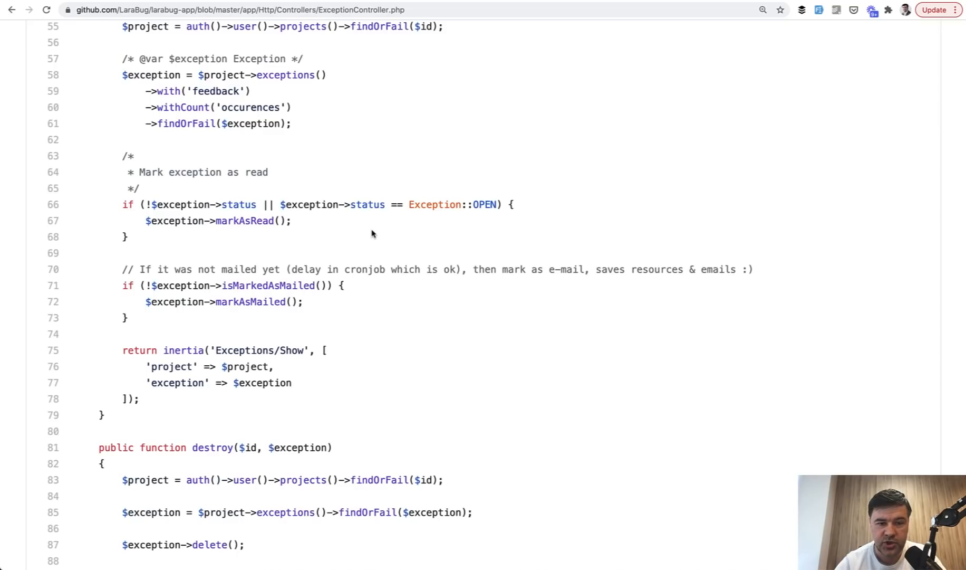
- Scroll ExceptionController's show method to the mark-as-read and mark-as-mailed checks
{"action": "scroll", "scroll_direction": "down", "scroll_amount": 3}
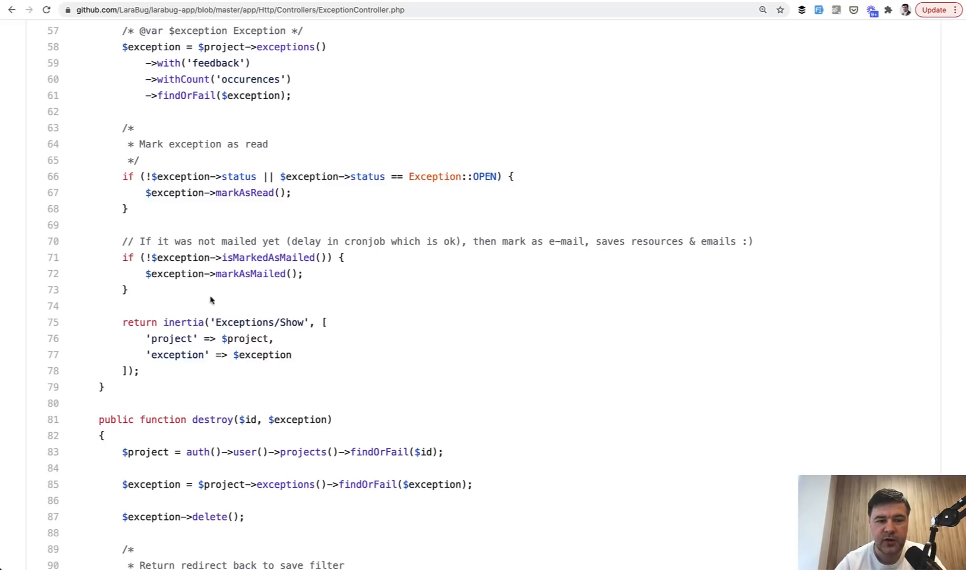
{"action": "mouse_move", "coordinate": [266, 229]}
{"action": "type", "text": "ismark"}
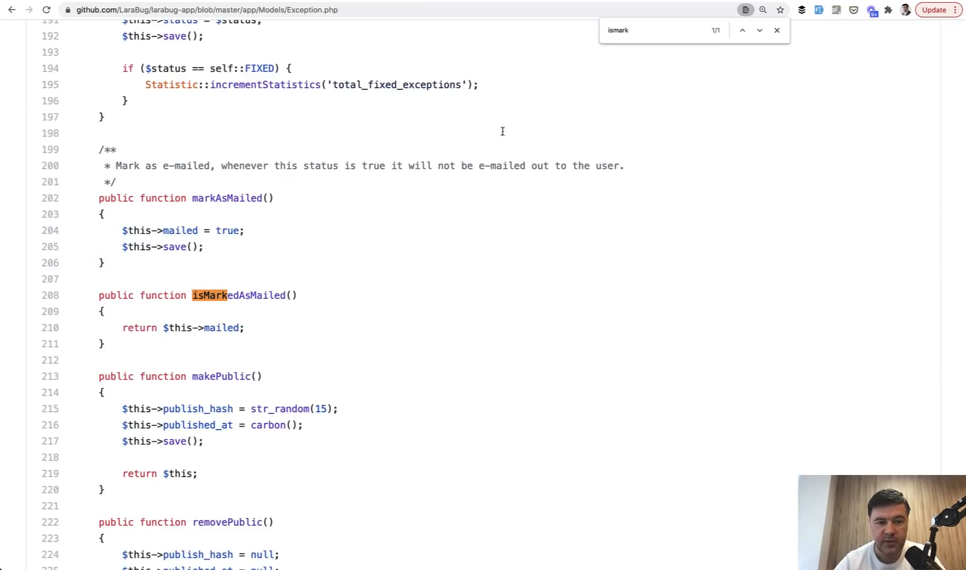
- Scroll Exception.php to the isMarkedAsMailed method beside markAsMailed and makePublic
{"action": "scroll", "scroll_direction": "down", "scroll_amount": 3}
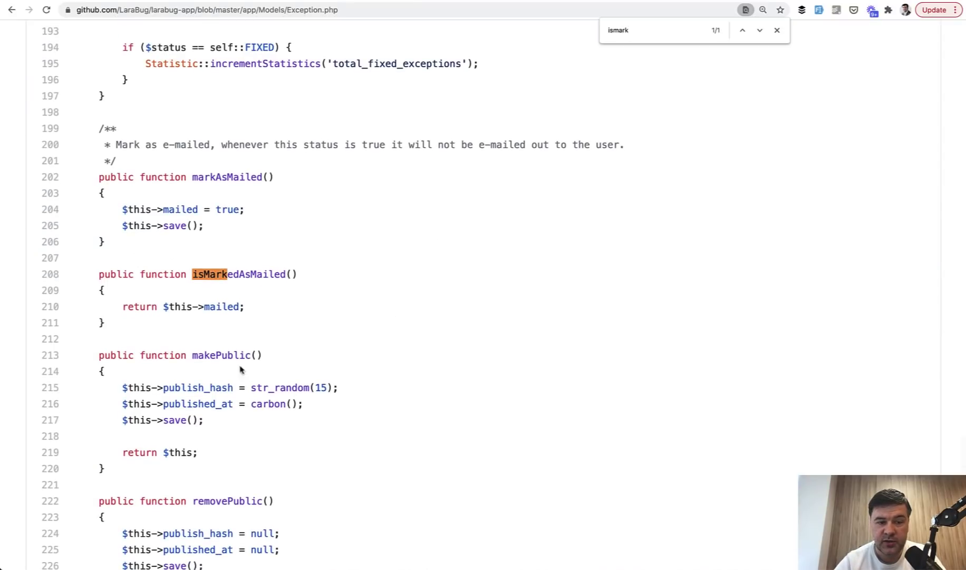
{"action": "mouse_move", "coordinate": [360, 306]}
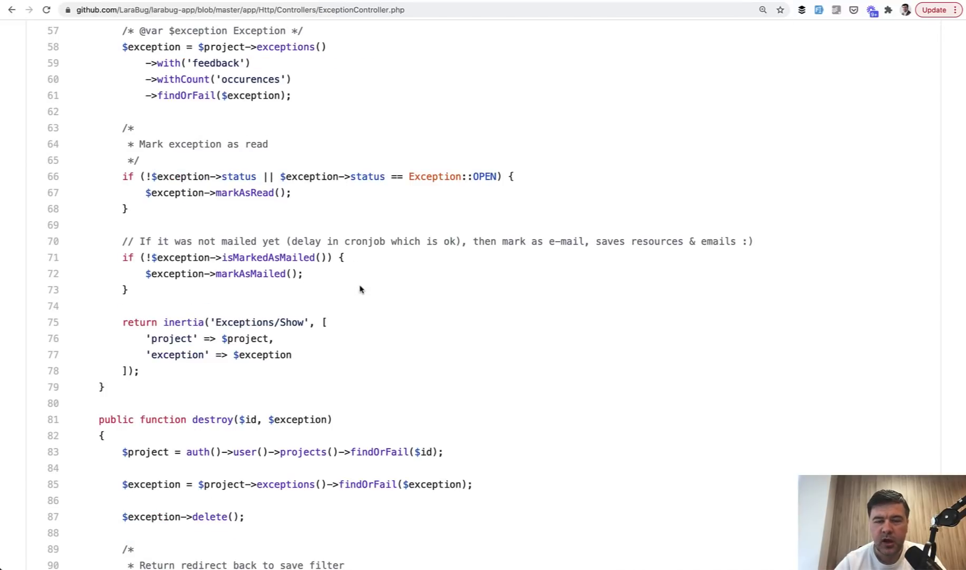
{"action": "mouse_move", "coordinate": [285, 307]}
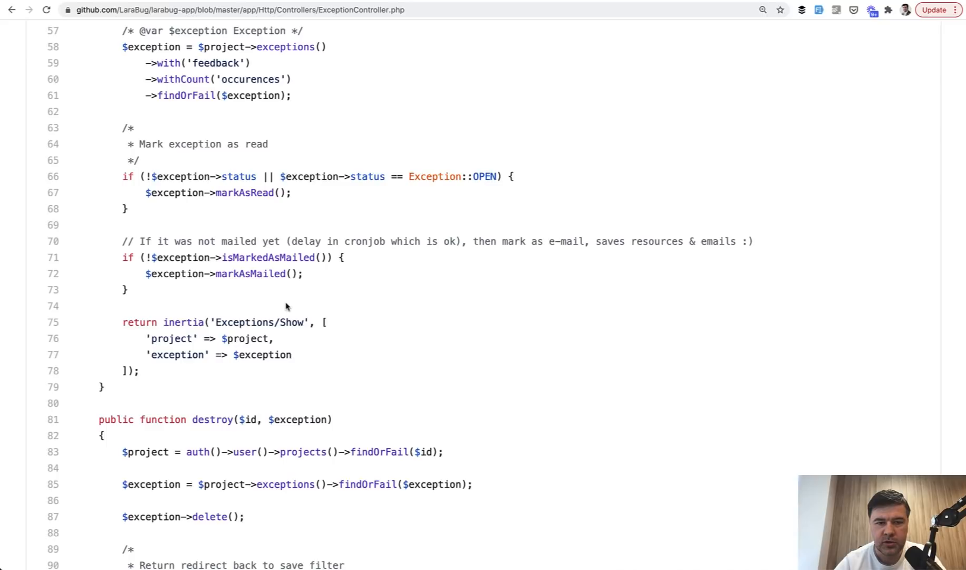
- Highlight the isMarkedAsMailed check in ExceptionController's show method
{"action": "double_click", "coordinate": [266, 257]}
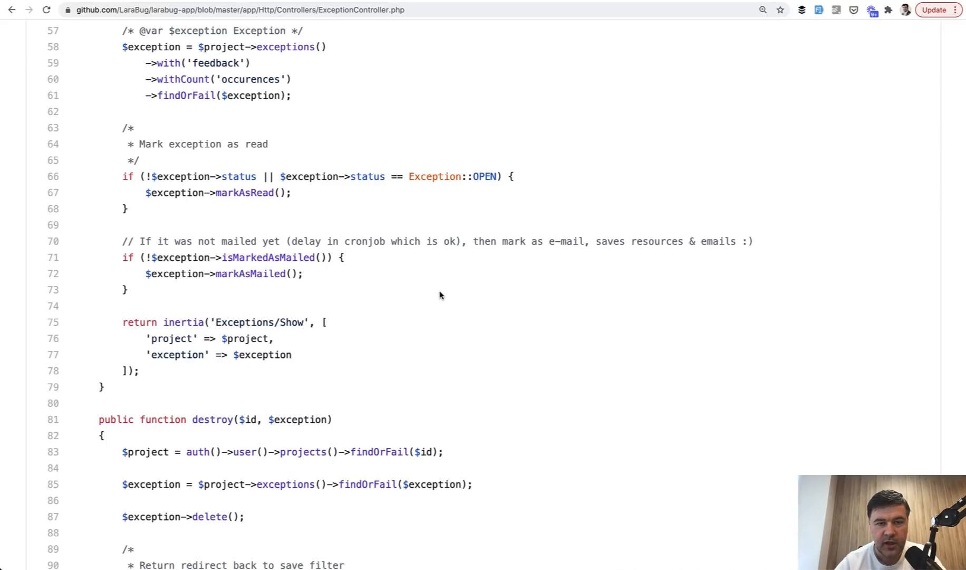
{"action": "mouse_move", "coordinate": [417, 309]}
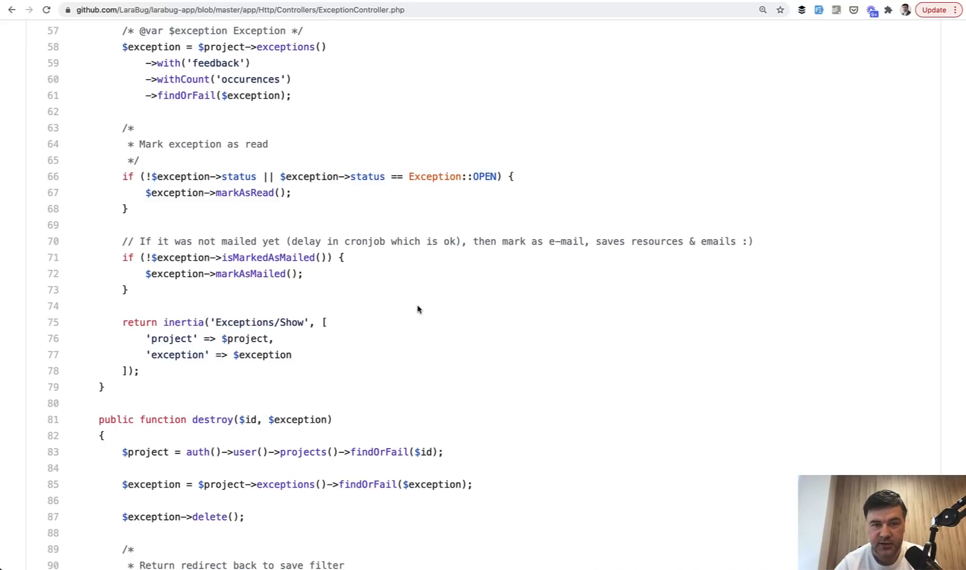
{"action": "mouse_move", "coordinate": [331, 275]}
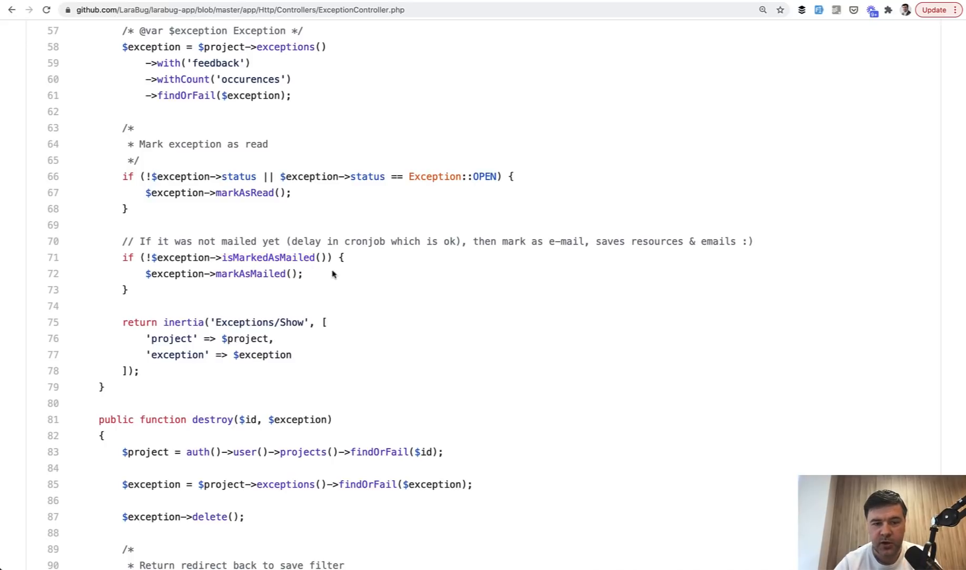
{"action": "mouse_move", "coordinate": [411, 302]}
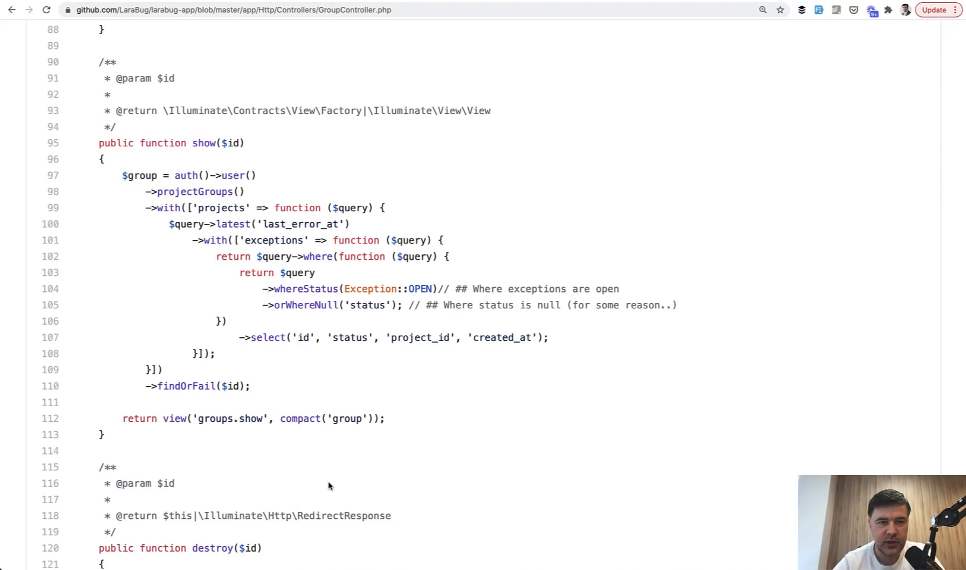
{"action": "mouse_move", "coordinate": [296, 152]}
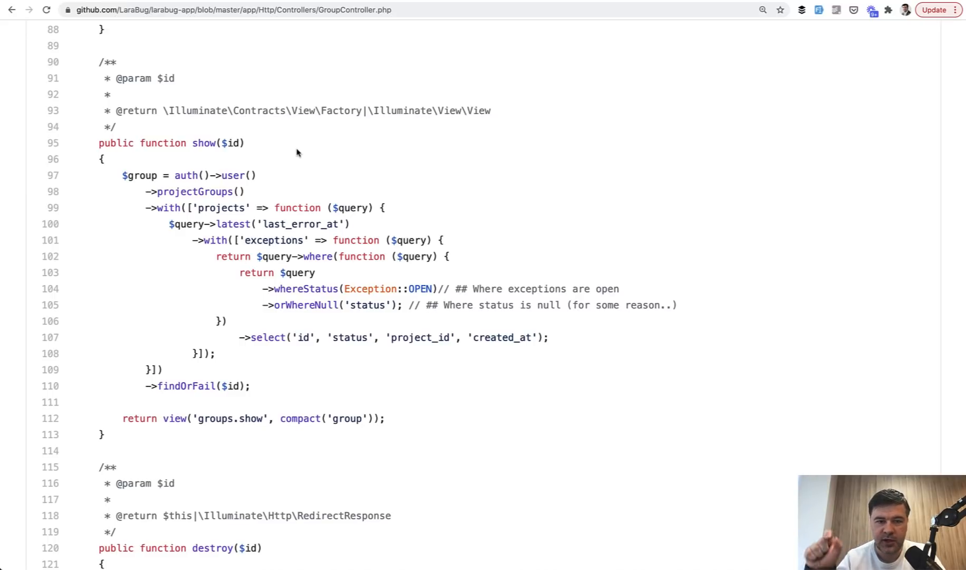
{"action": "mouse_move", "coordinate": [412, 326]}
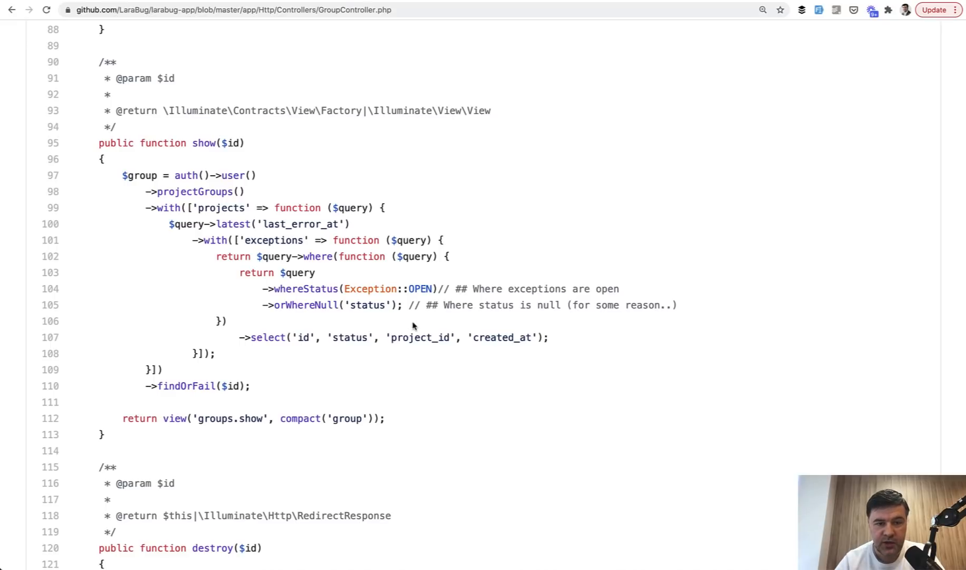
{"action": "mouse_move", "coordinate": [308, 179]}
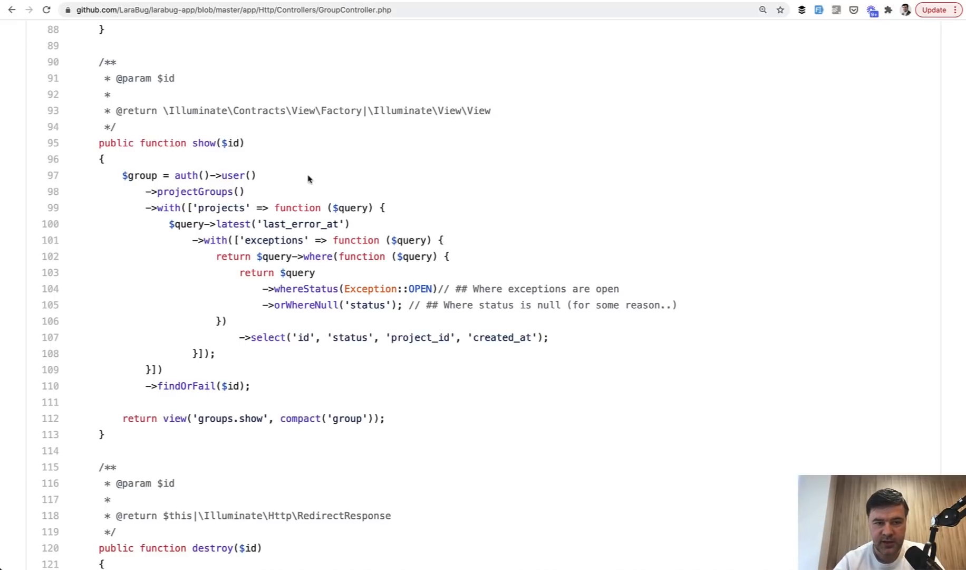
{"action": "mouse_move", "coordinate": [301, 165]}
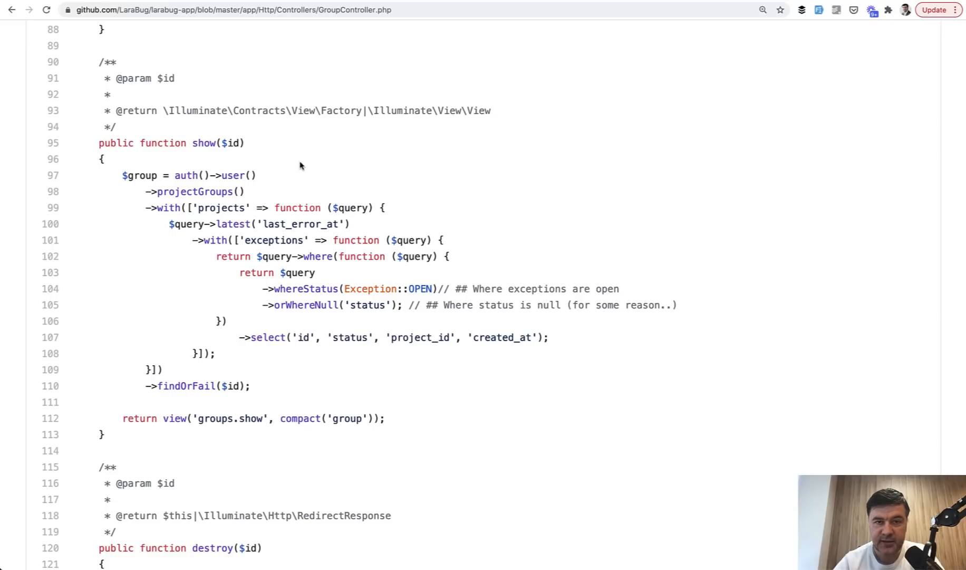
{"action": "mouse_move", "coordinate": [160, 173]}
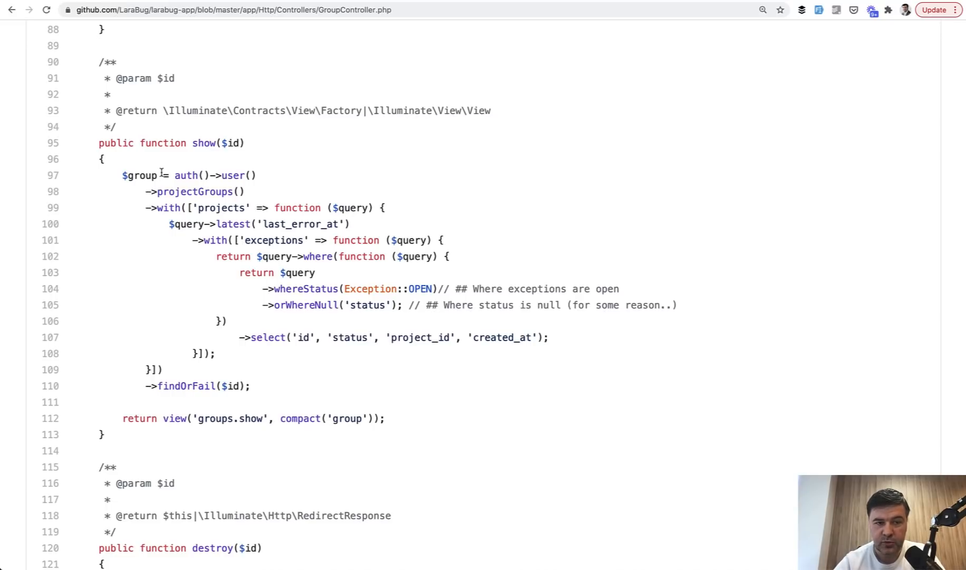
{"action": "mouse_move", "coordinate": [293, 196]}
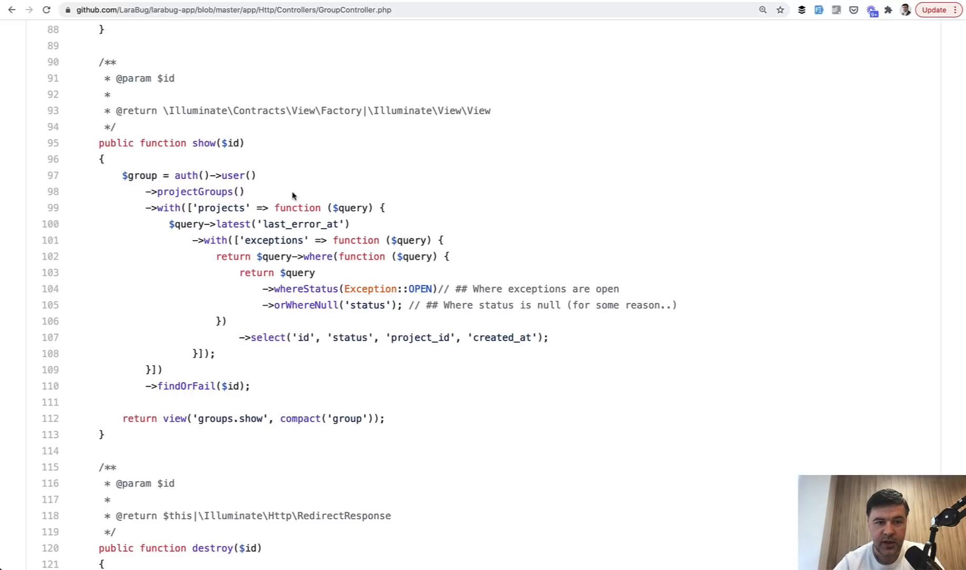
{"action": "mouse_move", "coordinate": [229, 209]}
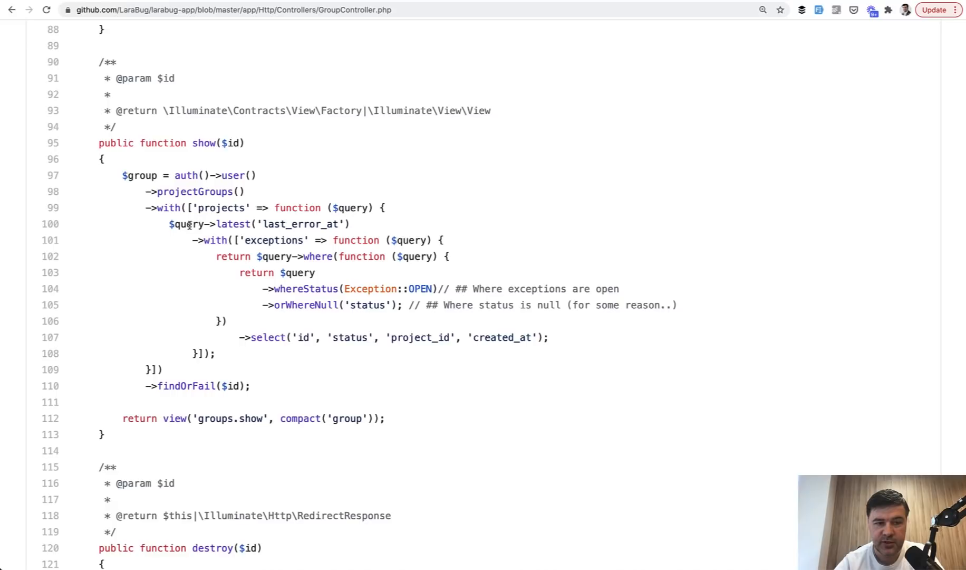
{"action": "mouse_move", "coordinate": [368, 224]}
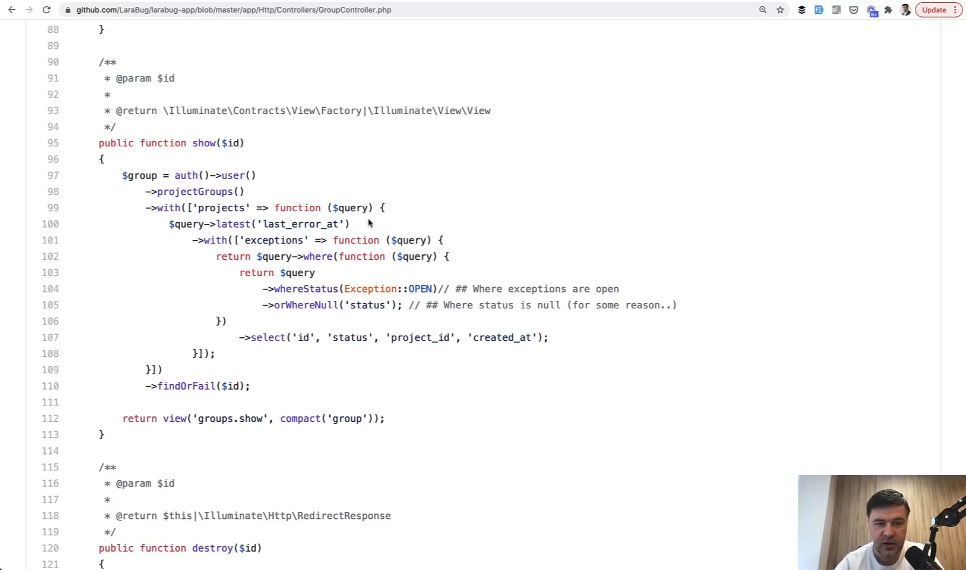
{"action": "mouse_move", "coordinate": [243, 196]}
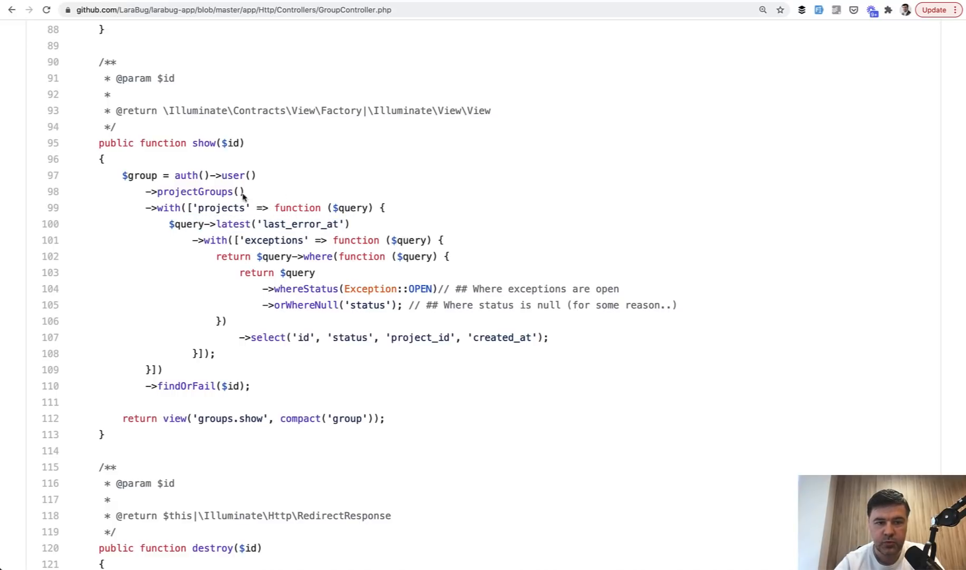
- Highlight the last_error_at ordering column in GroupController's show query
{"action": "double_click", "coordinate": [300, 224]}
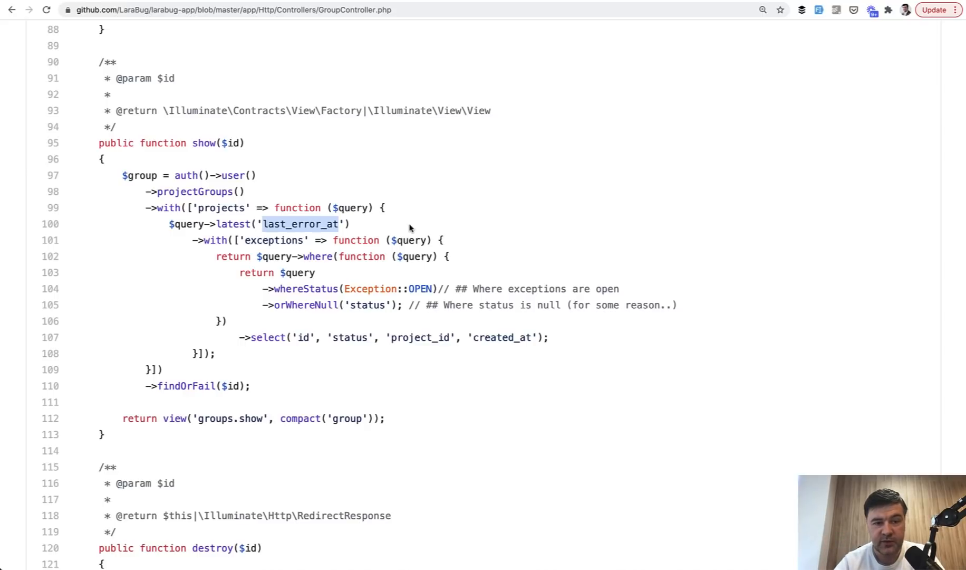
{"action": "mouse_move", "coordinate": [222, 203]}
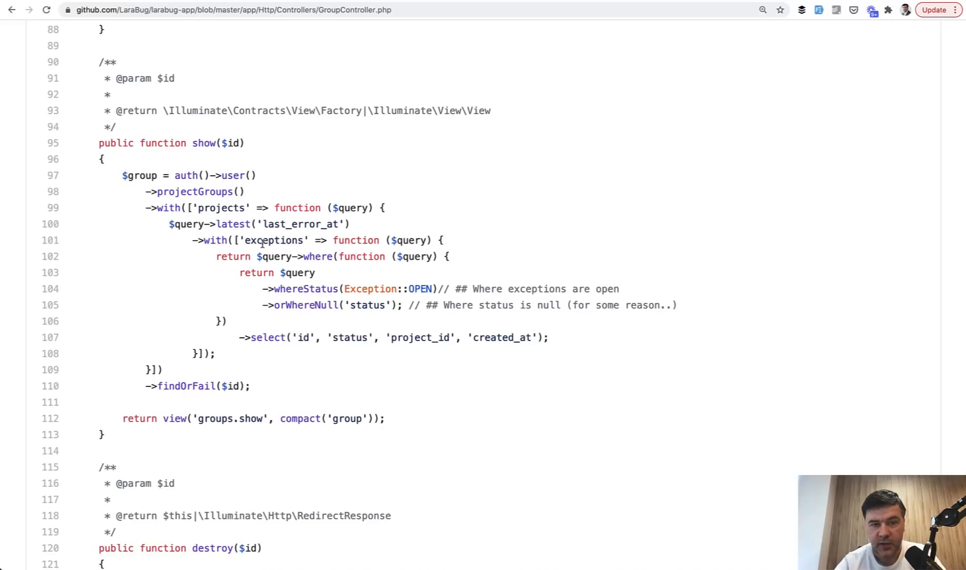
{"action": "mouse_move", "coordinate": [370, 243]}
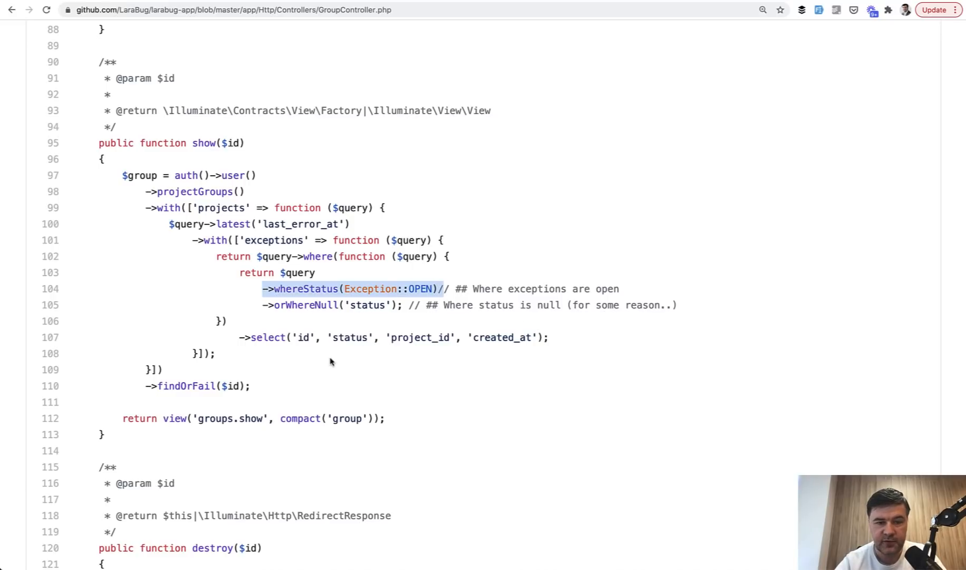
{"action": "mouse_move", "coordinate": [229, 339]}
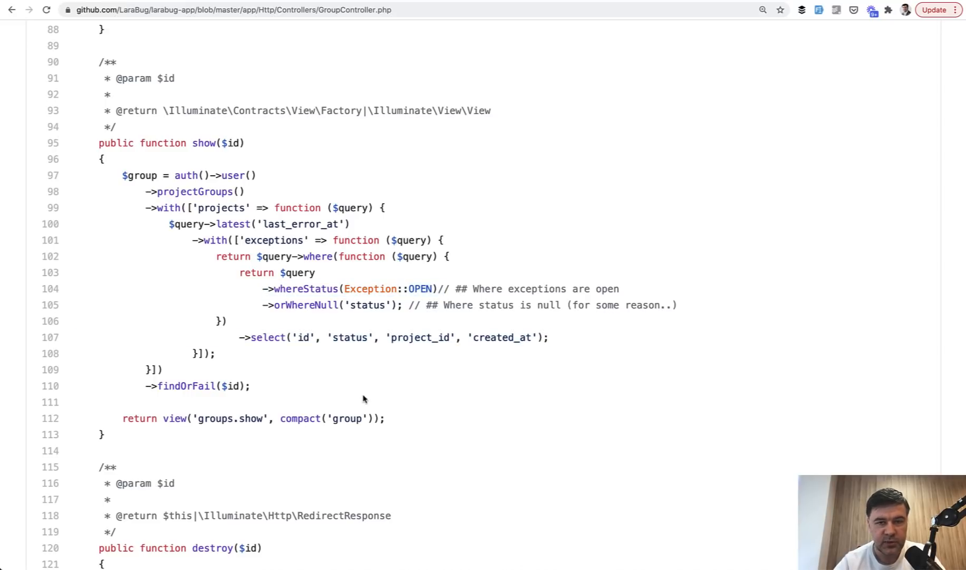
{"action": "mouse_move", "coordinate": [518, 386]}
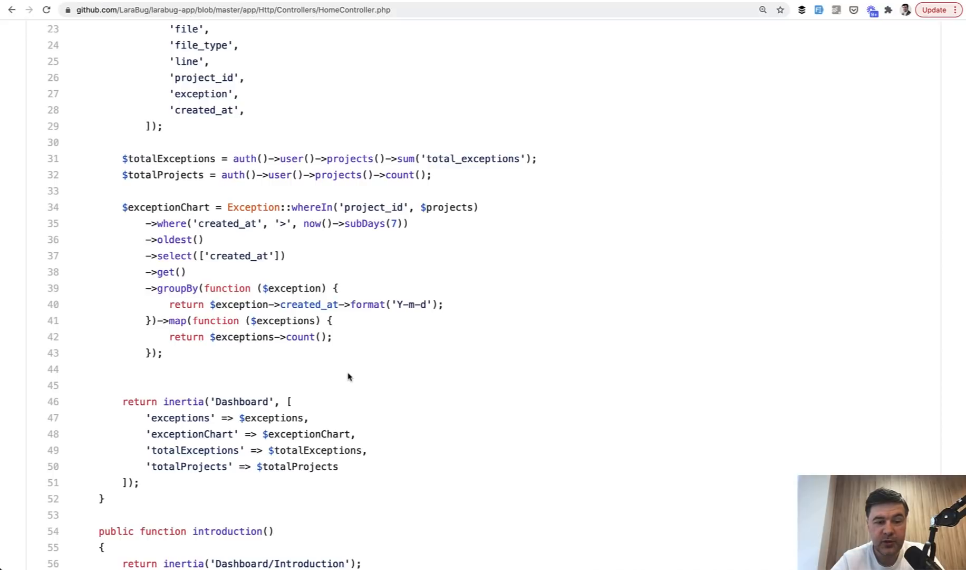
{"action": "mouse_move", "coordinate": [315, 351]}
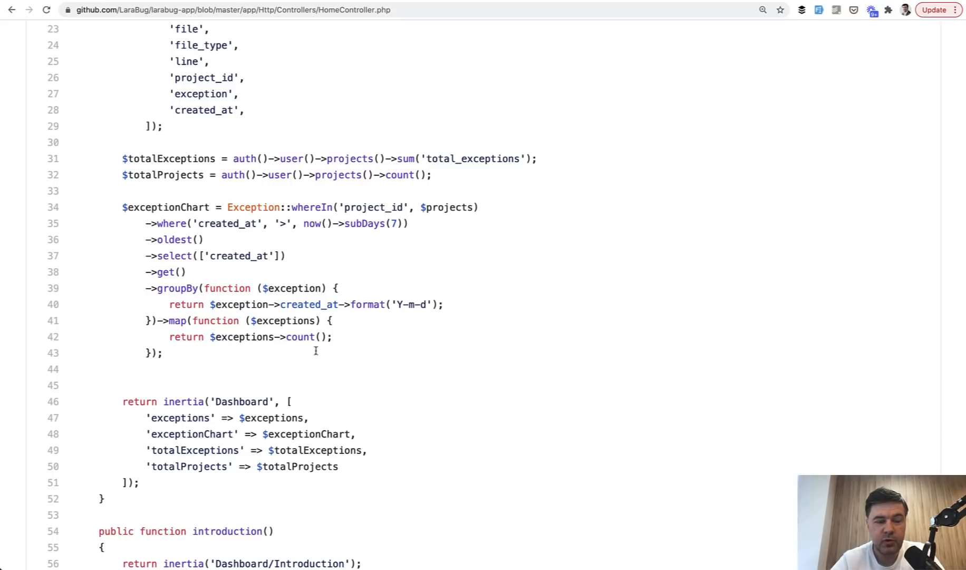
{"action": "mouse_move", "coordinate": [183, 223]}
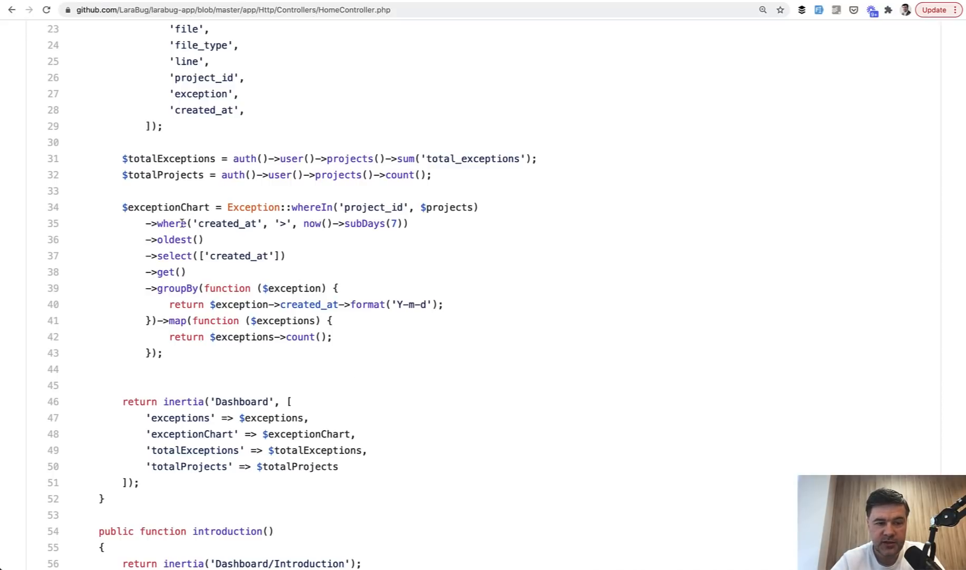
{"action": "mouse_move", "coordinate": [197, 195]}
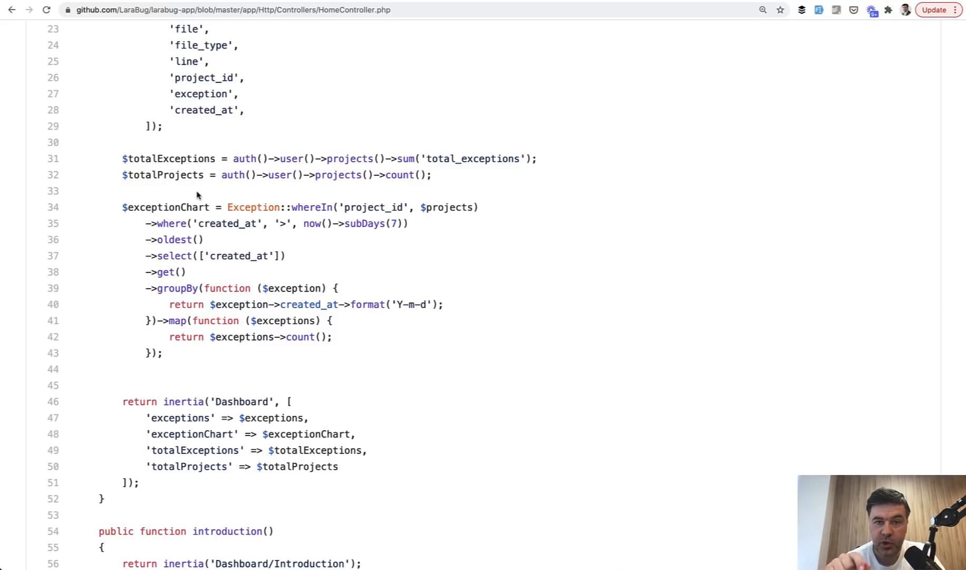
- Highlight the $exceptionChart query lines in turn: seven-day filter, oldest(), groupBy/map block, and the count line
{"action": "double_click", "coordinate": [251, 207]}
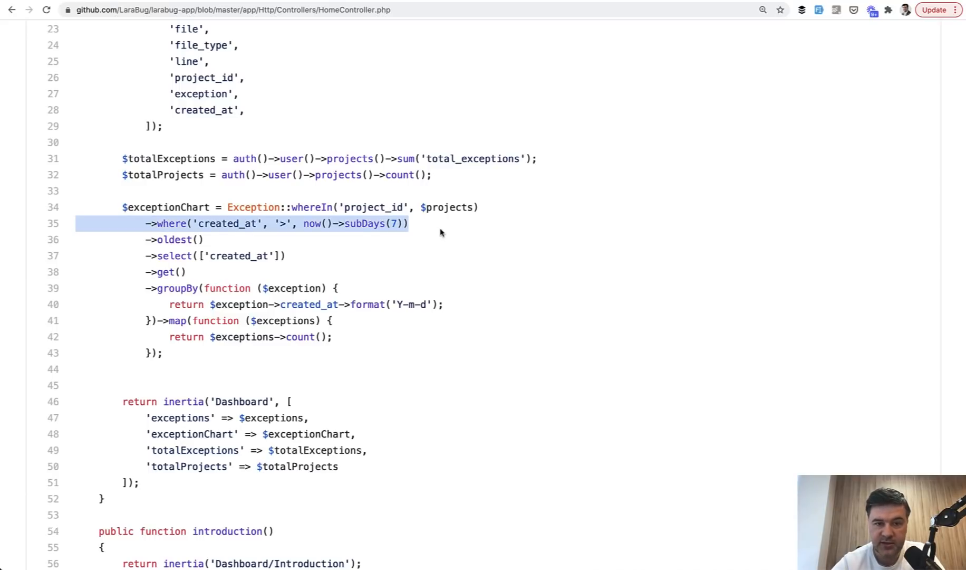
{"action": "left_click", "coordinate": [178, 239]}
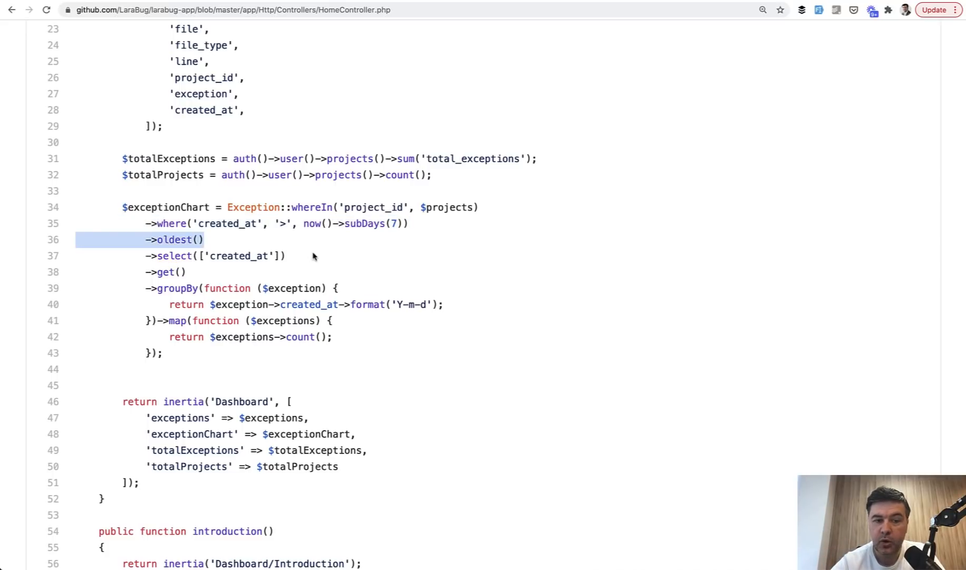
{"action": "mouse_move", "coordinate": [349, 258]}
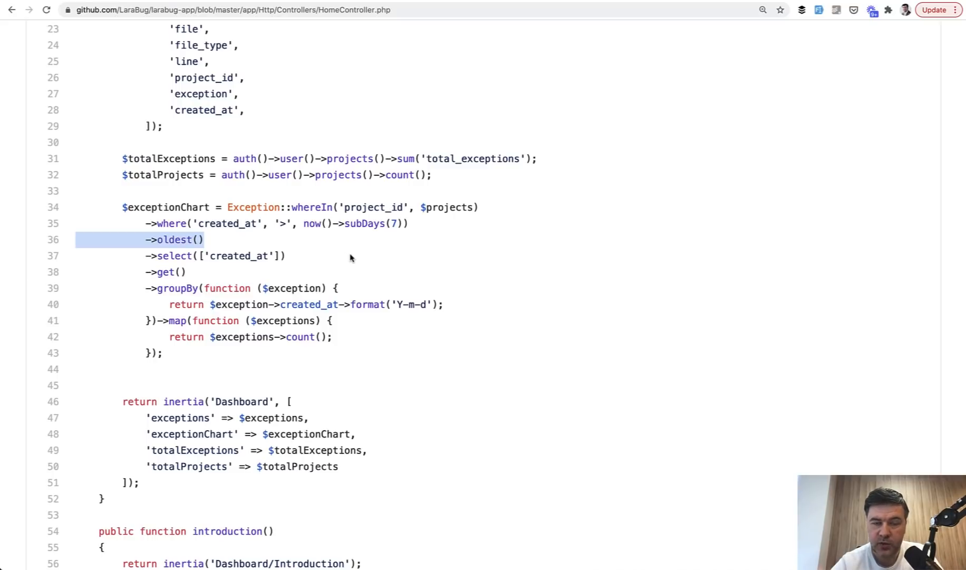
{"action": "left_click", "coordinate": [161, 272]}
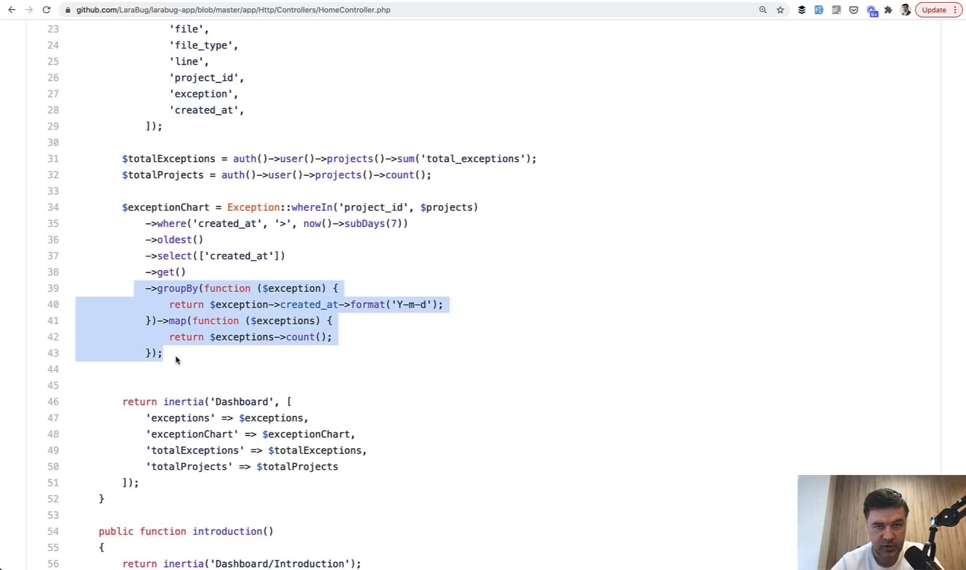
{"action": "left_click", "coordinate": [199, 278]}
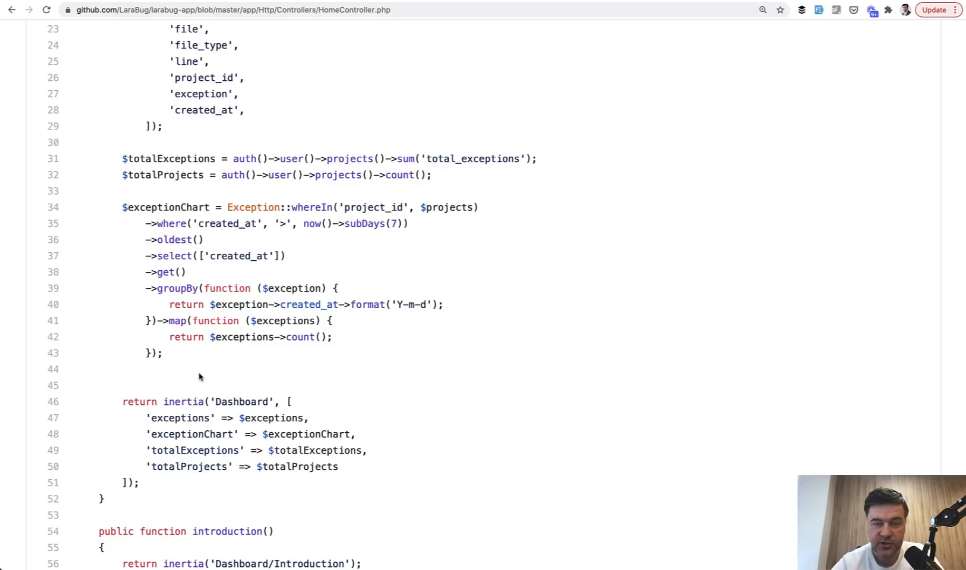
{"action": "double_click", "coordinate": [239, 303]}
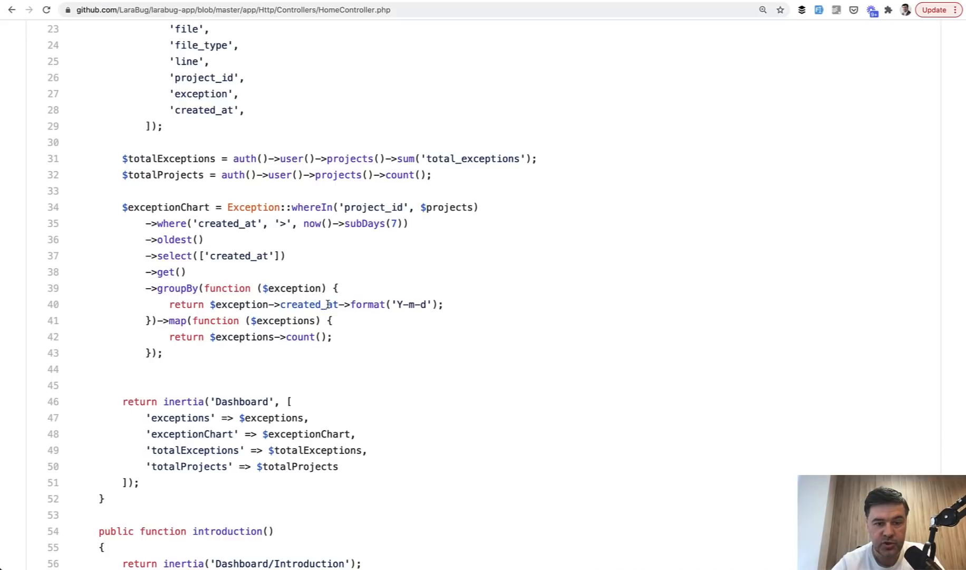
{"action": "mouse_move", "coordinate": [485, 337]}
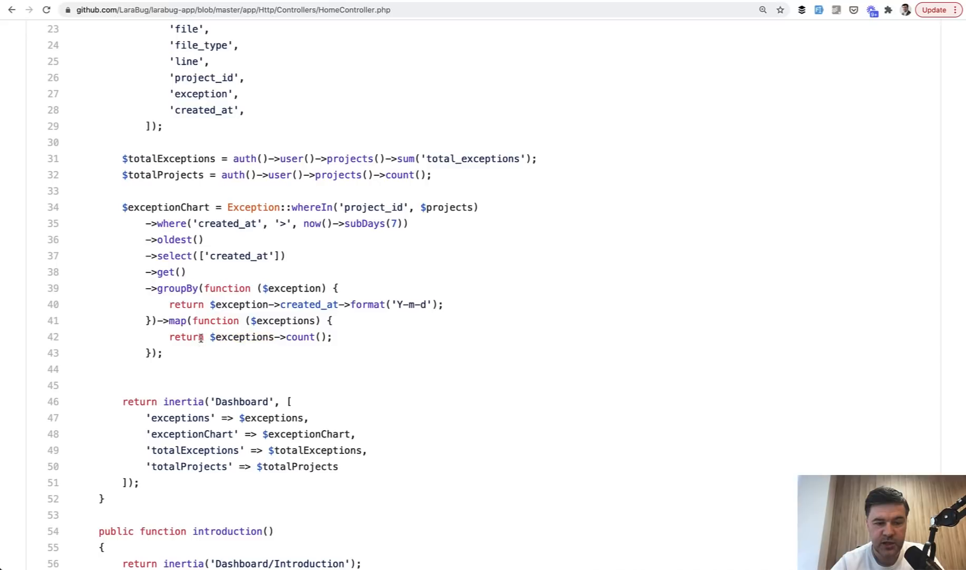
{"action": "mouse_move", "coordinate": [395, 372]}
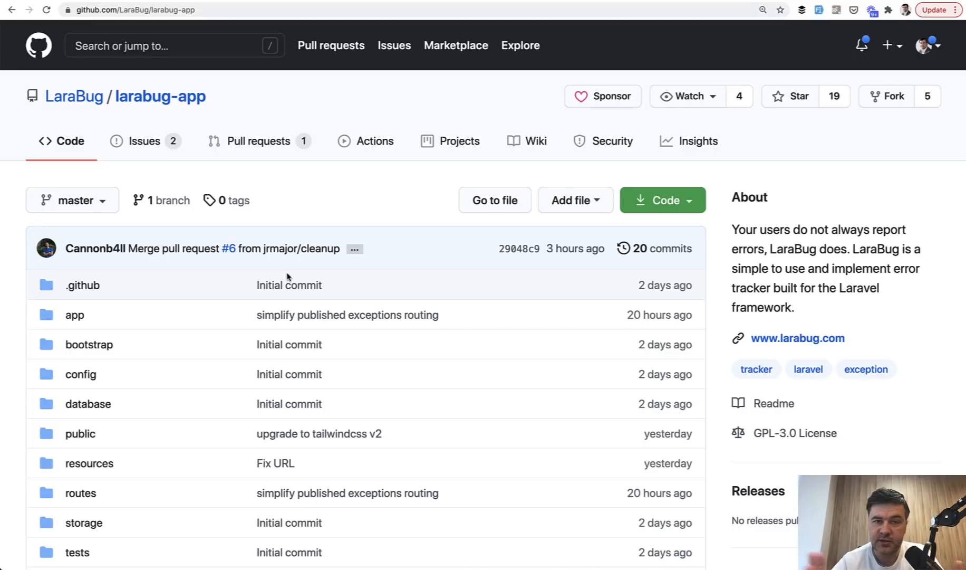
{"action": "mouse_move", "coordinate": [213, 91]}
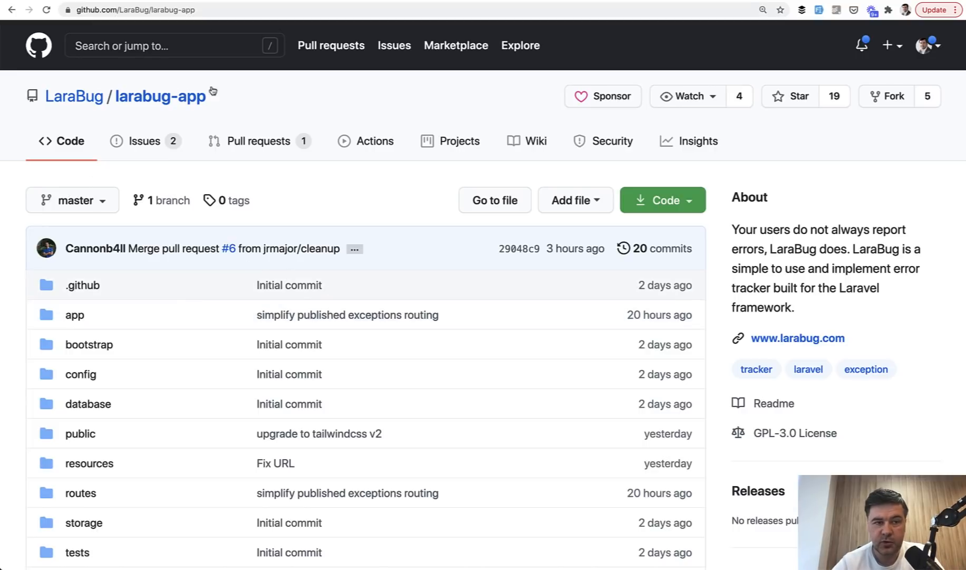
{"action": "mouse_move", "coordinate": [540, 66]}
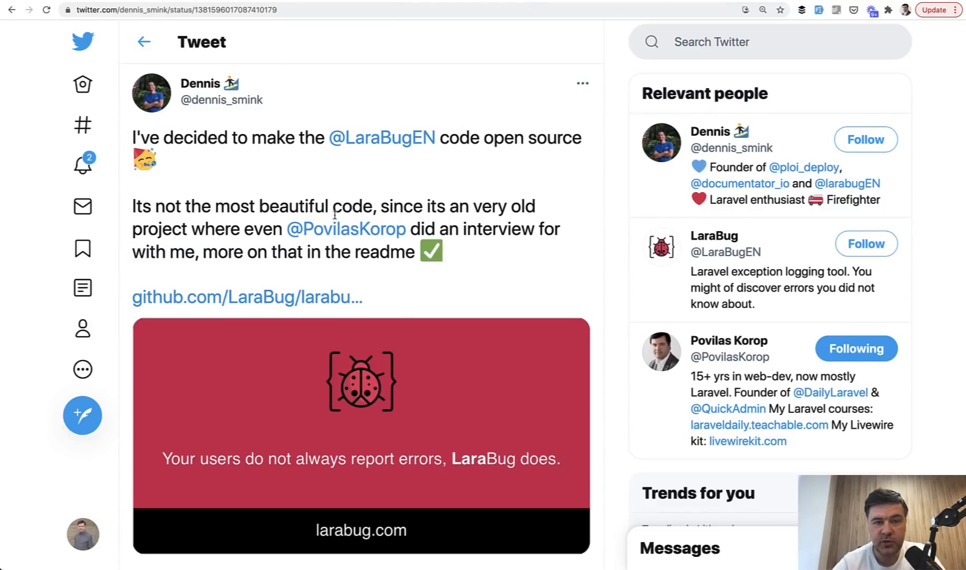
{"action": "mouse_move", "coordinate": [210, 84]}
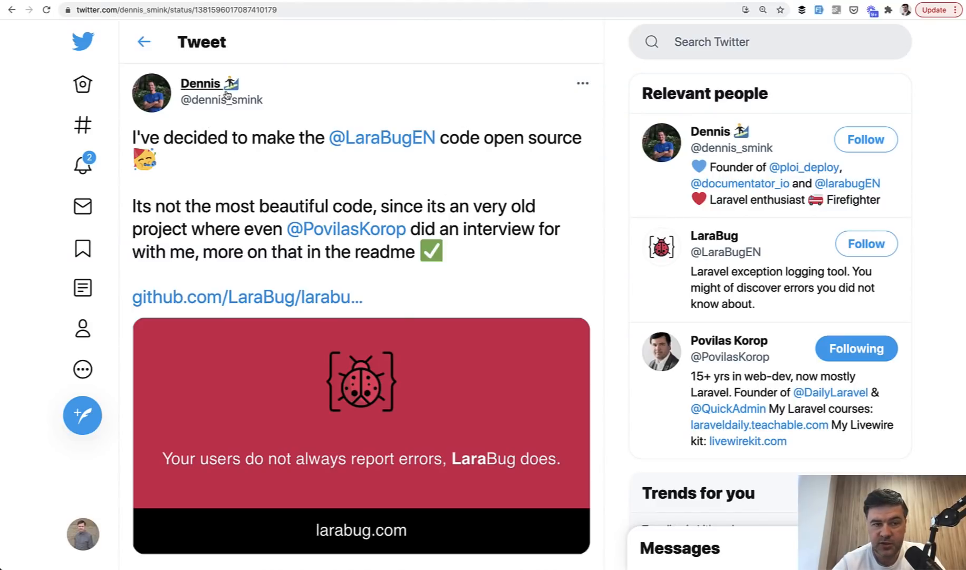
{"action": "mouse_move", "coordinate": [200, 83]}
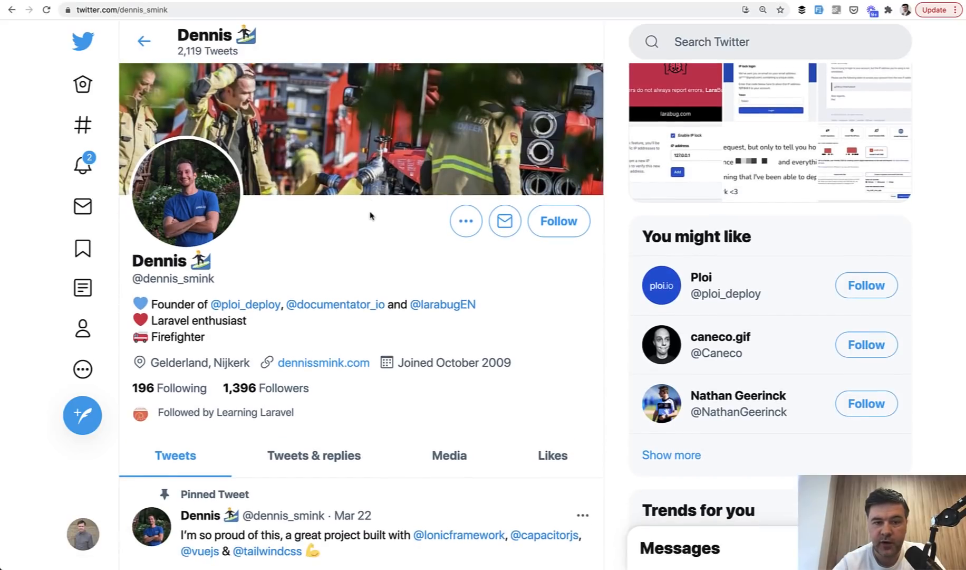
- Scroll down Dennis Smink's Twitter profile to the bio and pinned tweet
{"action": "scroll", "scroll_direction": "down", "scroll_amount": 3}
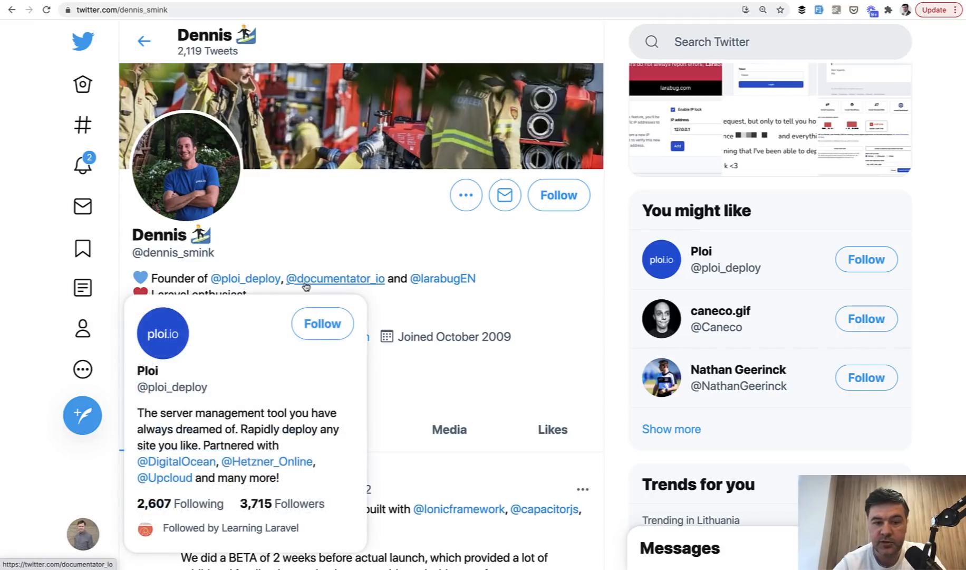
{"action": "mouse_move", "coordinate": [348, 235]}
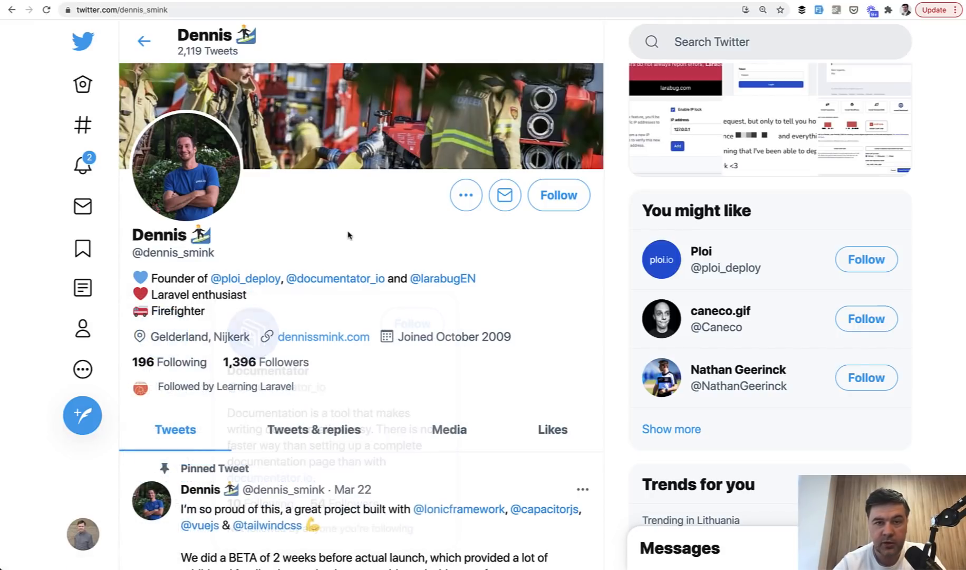
{"action": "mouse_move", "coordinate": [348, 235]}
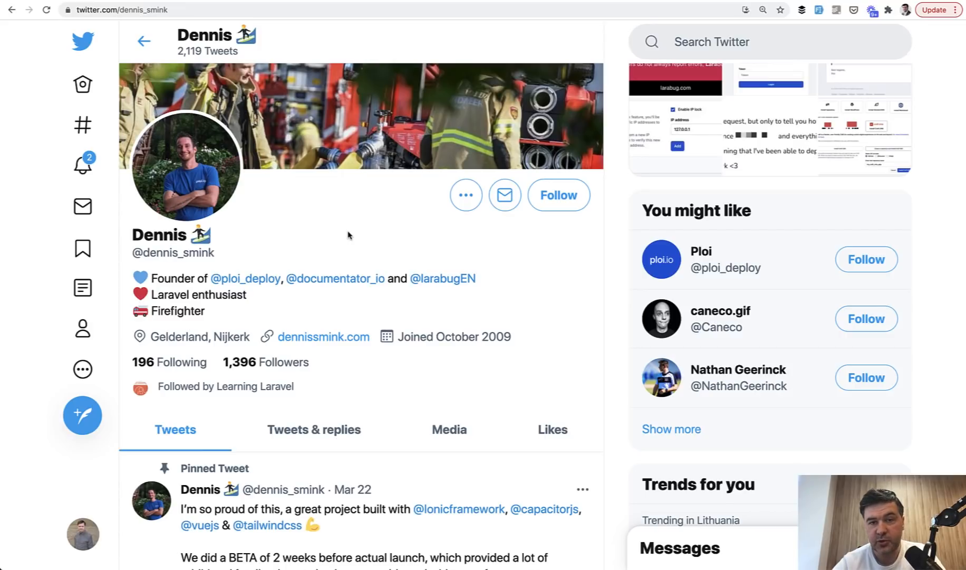